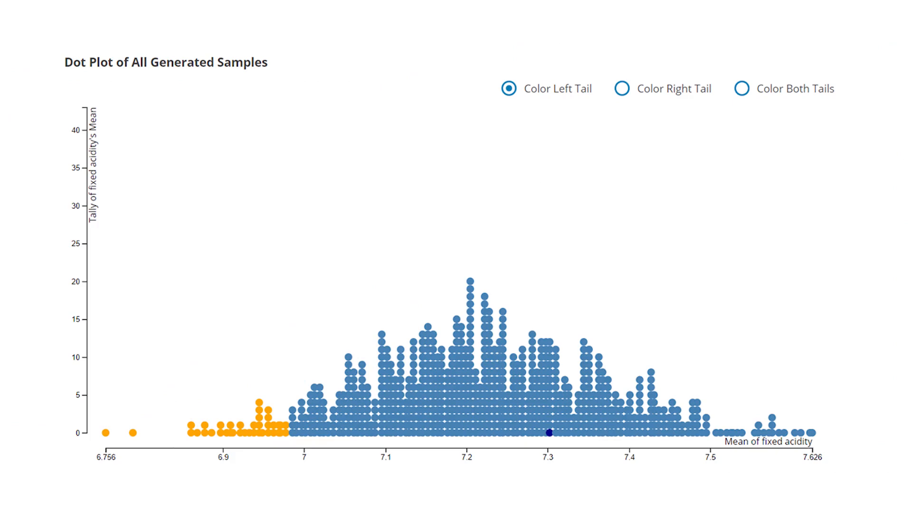
- Shade the standard normal left tail at probability 0.05, giving z = -1.6449
{"action": "left_click", "coordinate": [375, 86]}
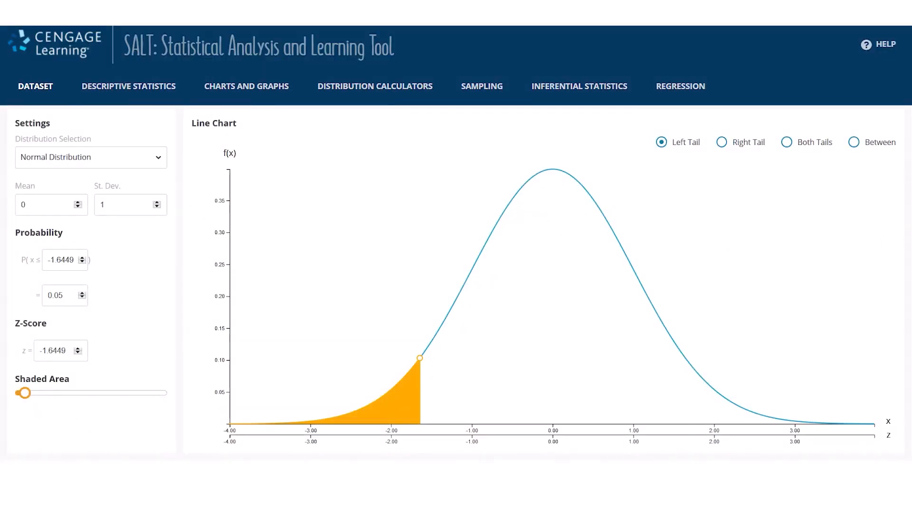
- Upload Professional.csv as your own dataset instead of a built-in one
{"action": "left_click", "coordinate": [35, 86]}
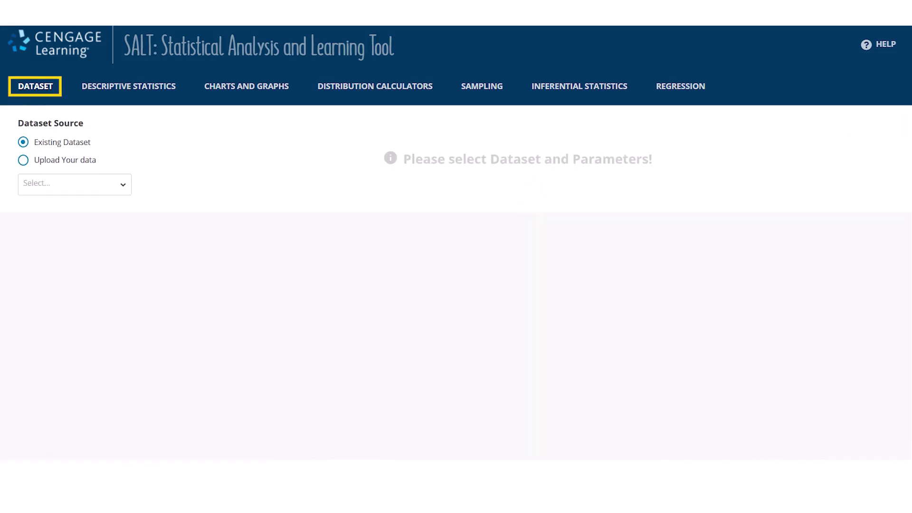
{"action": "left_click", "coordinate": [74, 183]}
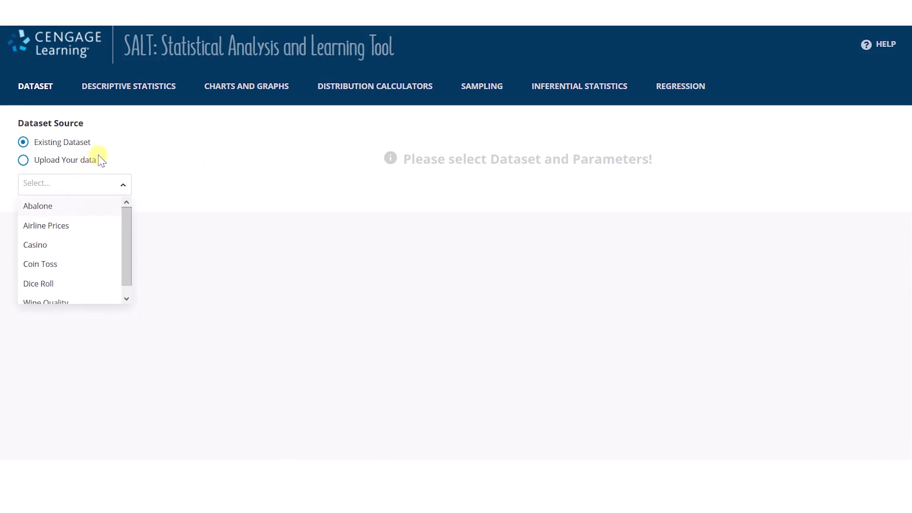
{"action": "mouse_move", "coordinate": [24, 162]}
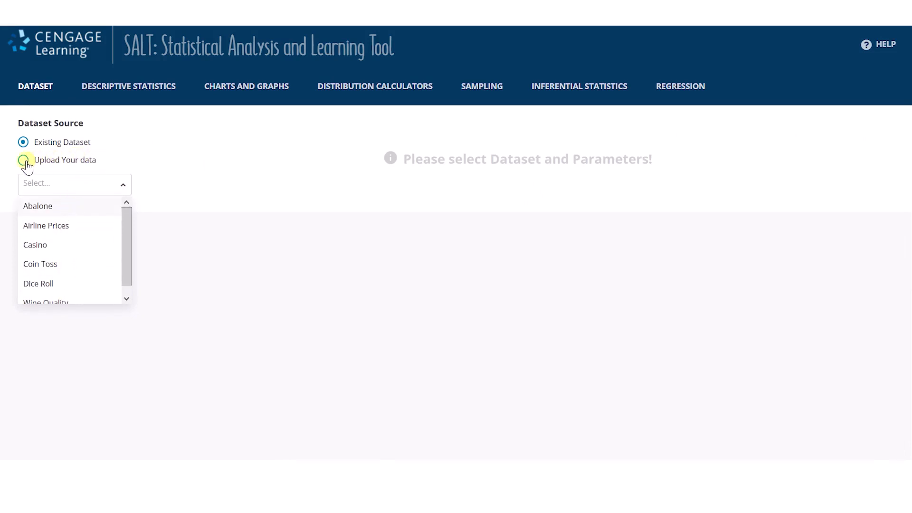
{"action": "left_click", "coordinate": [23, 160]}
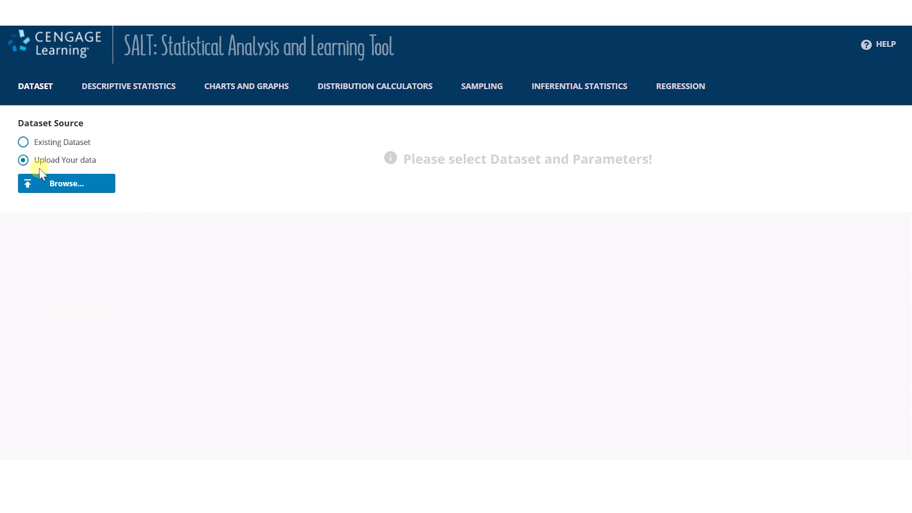
{"action": "left_click", "coordinate": [66, 183]}
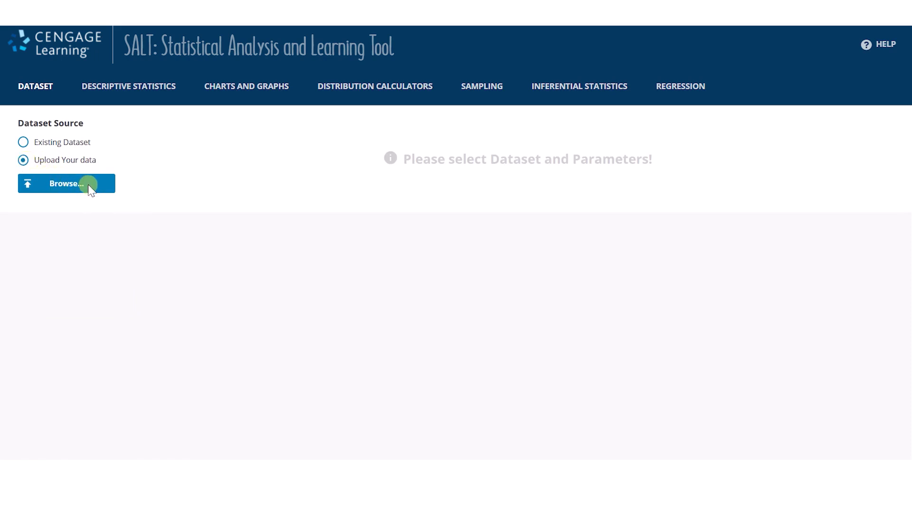
{"action": "left_click", "coordinate": [65, 183]}
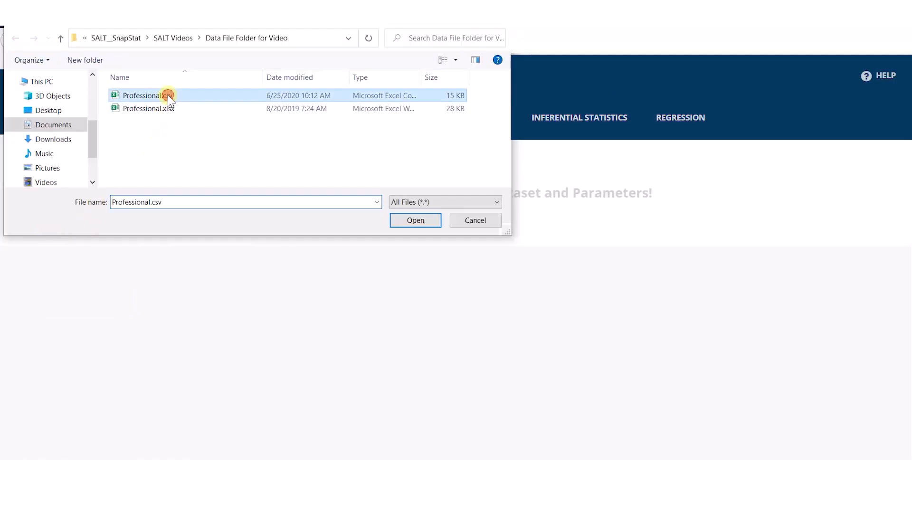
{"action": "left_click", "coordinate": [415, 219]}
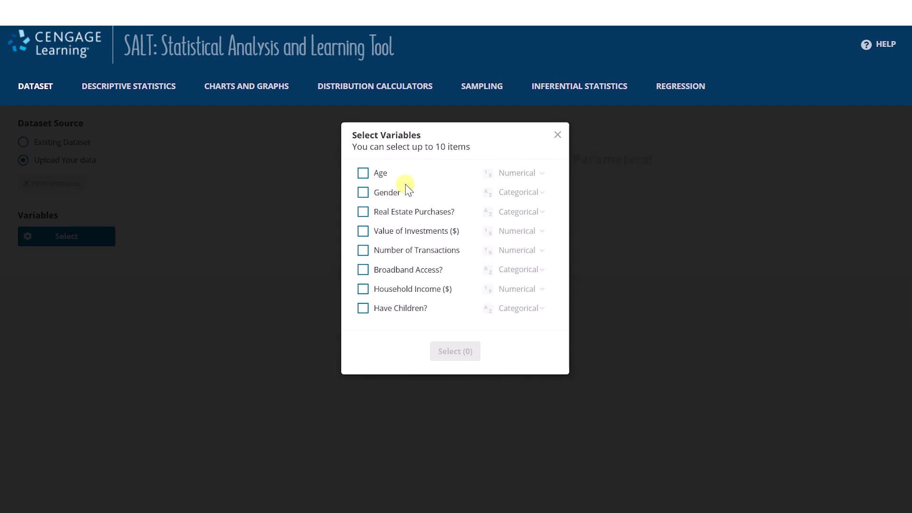
{"action": "mouse_move", "coordinate": [446, 147]}
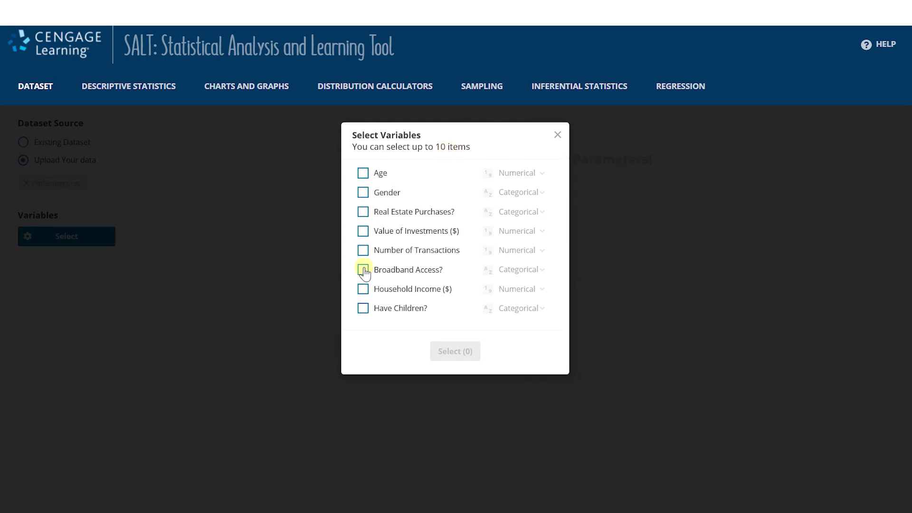
- Select Broadband Access? and Household Income ($), keeping Household Income numerical
{"action": "left_click", "coordinate": [363, 269]}
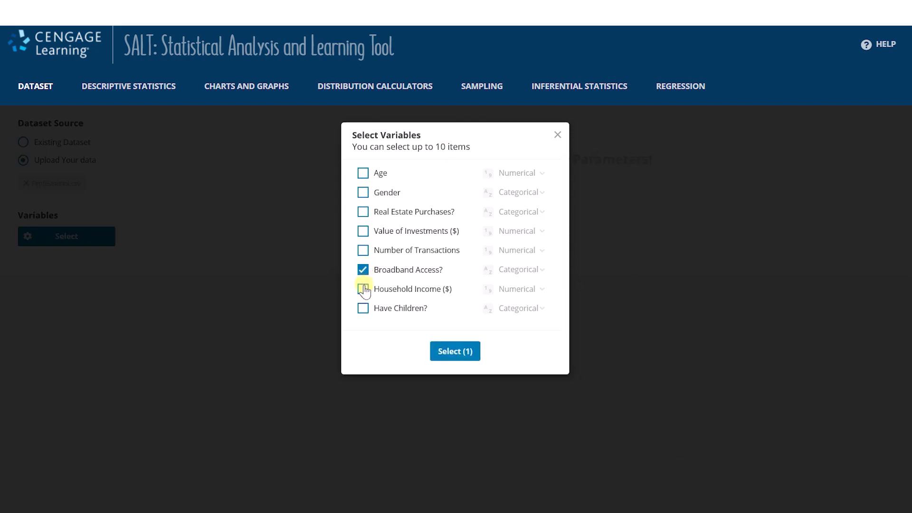
{"action": "left_click", "coordinate": [363, 289]}
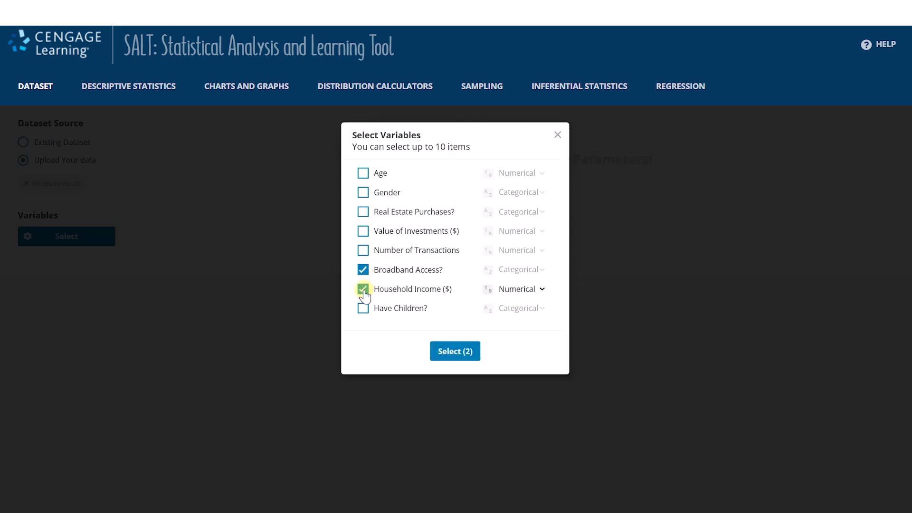
{"action": "left_click", "coordinate": [362, 288]}
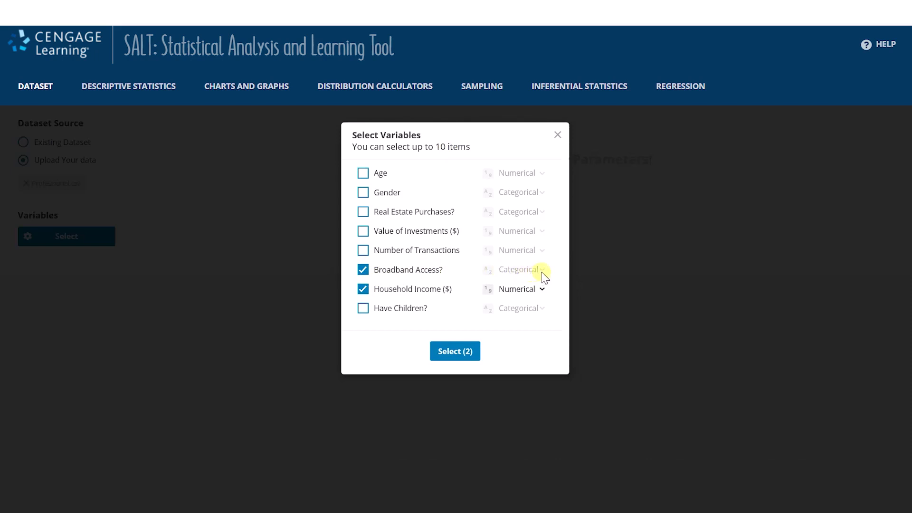
{"action": "left_click", "coordinate": [516, 288]}
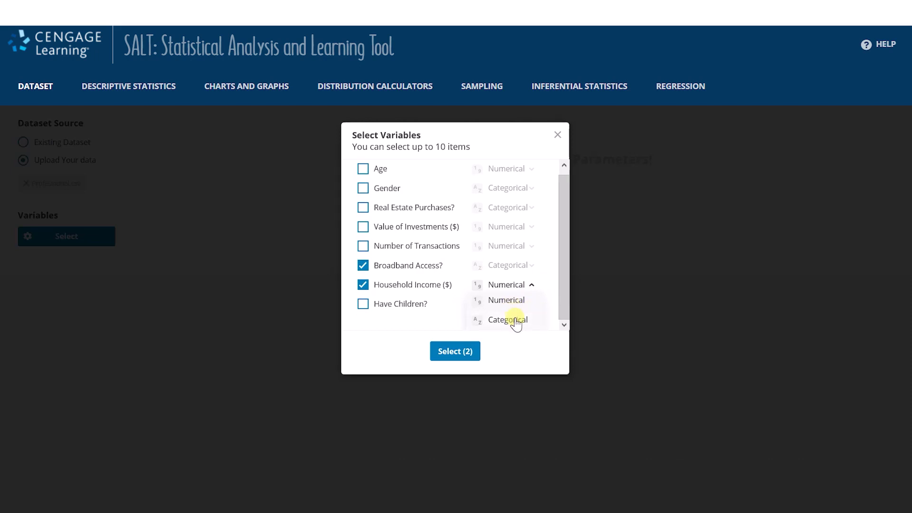
{"action": "left_click", "coordinate": [455, 351]}
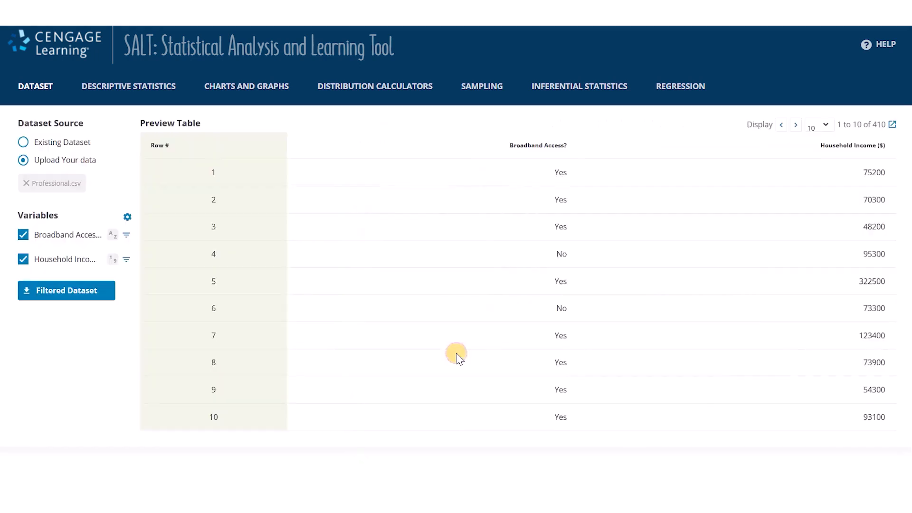
{"action": "mouse_move", "coordinate": [378, 271]}
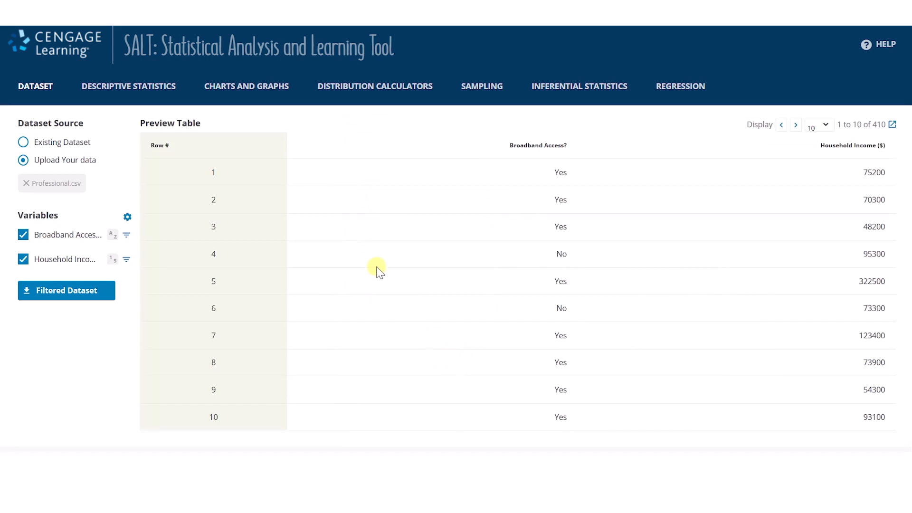
{"action": "left_click", "coordinate": [35, 86]}
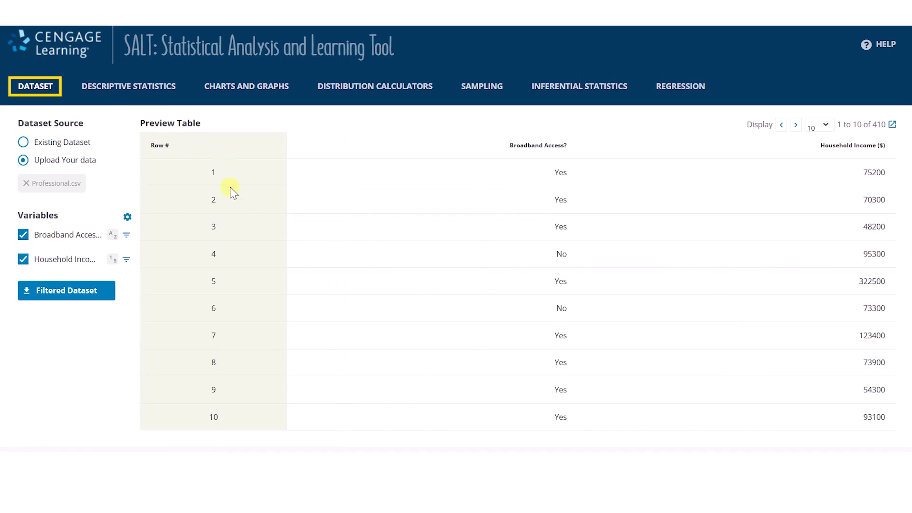
{"action": "mouse_move", "coordinate": [503, 180]}
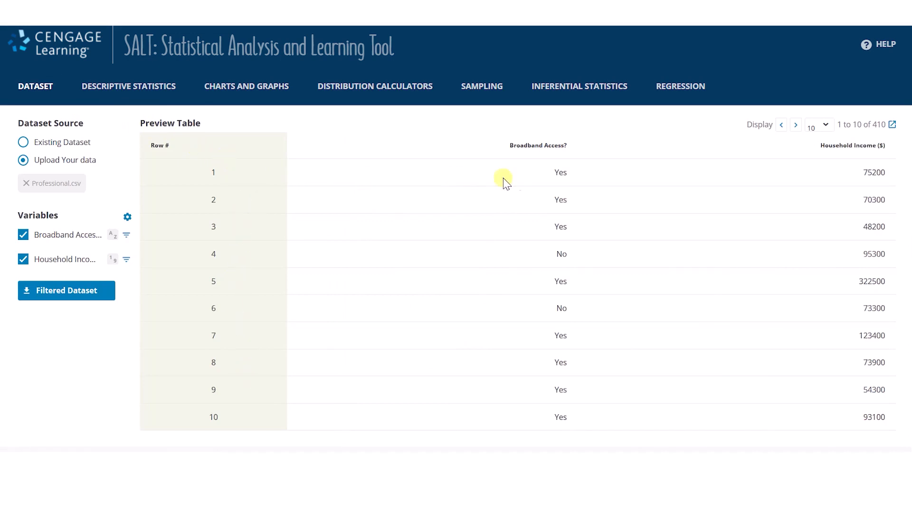
{"action": "mouse_move", "coordinate": [575, 195]}
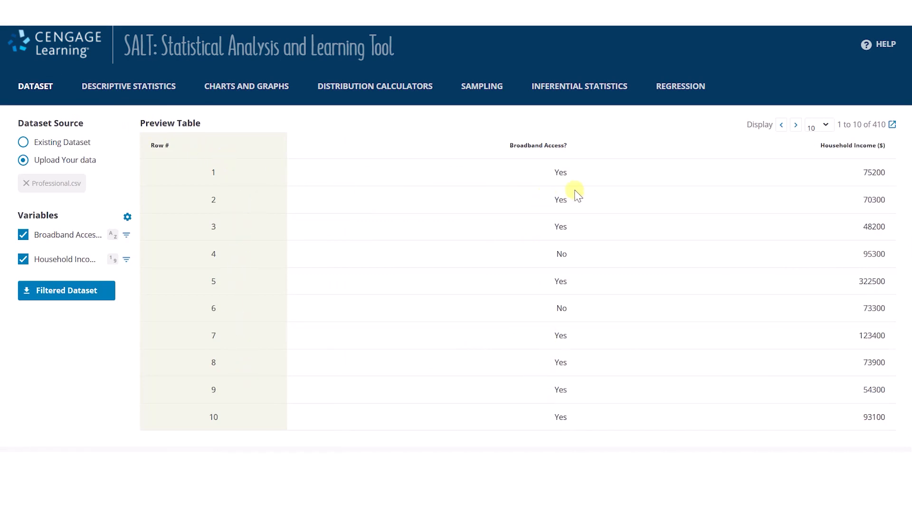
{"action": "mouse_move", "coordinate": [842, 257]}
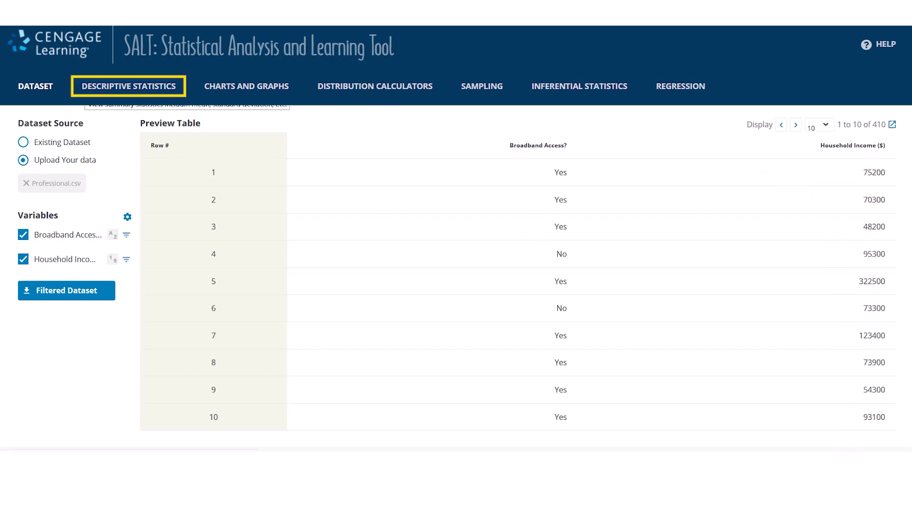
- Review summary statistics: mean income 74459.5122 and 62.44% broadband access, toggling Mean
{"action": "left_click", "coordinate": [129, 86]}
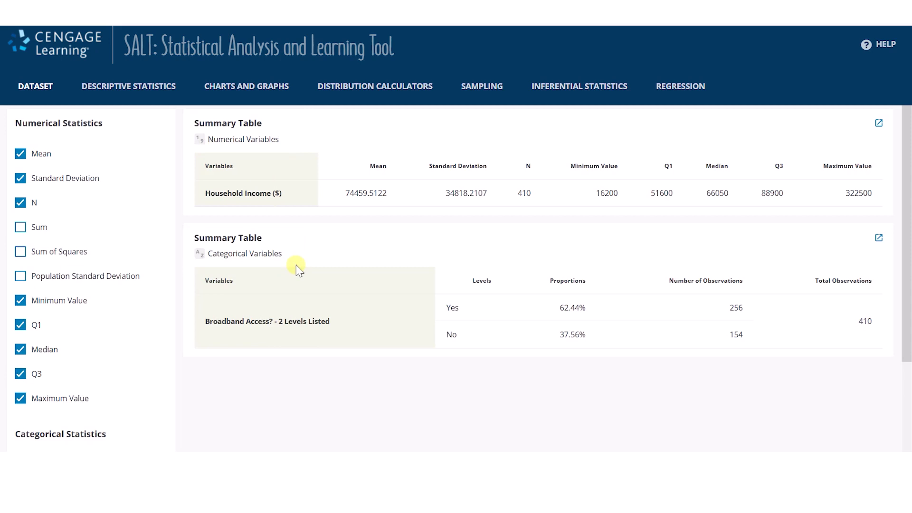
{"action": "mouse_move", "coordinate": [316, 271]}
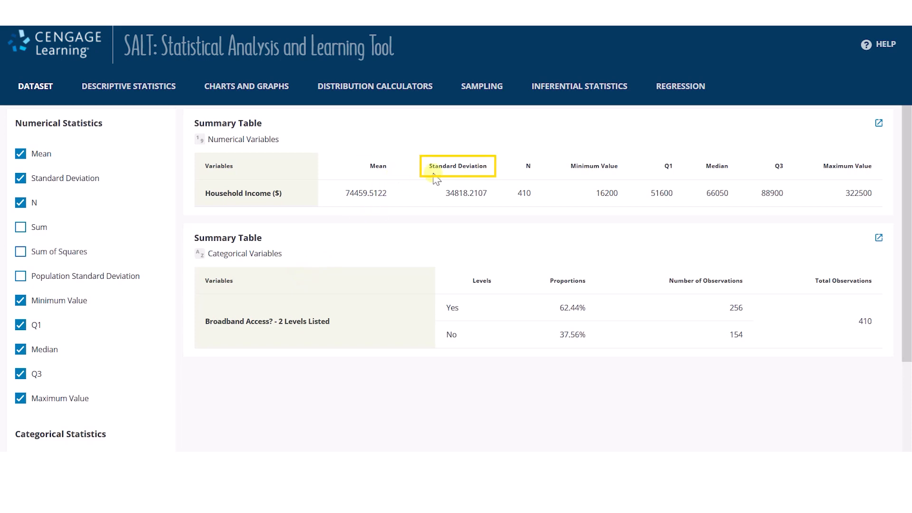
{"action": "mouse_move", "coordinate": [528, 166]}
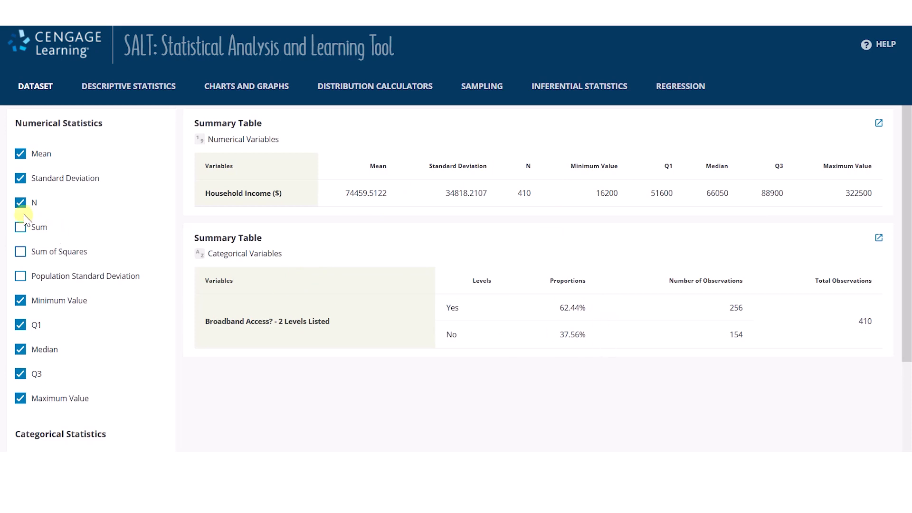
{"action": "left_click", "coordinate": [21, 154]}
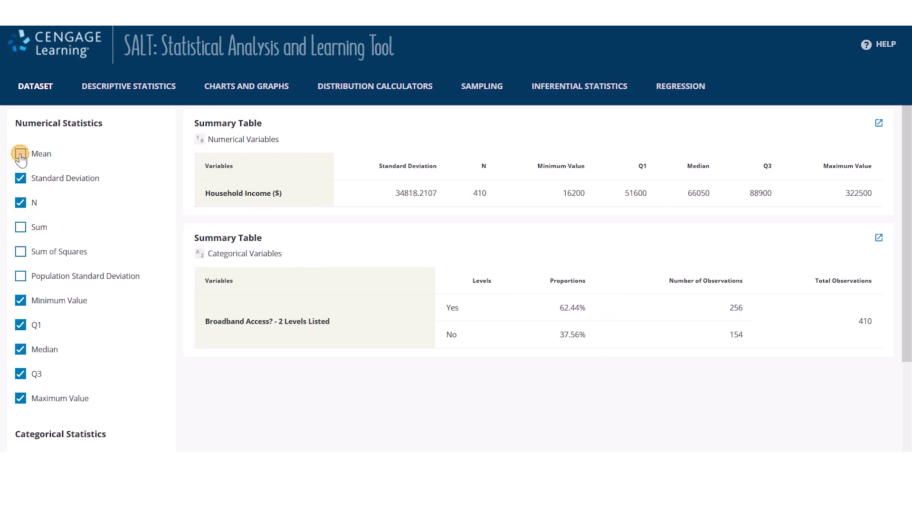
{"action": "left_click", "coordinate": [20, 153]}
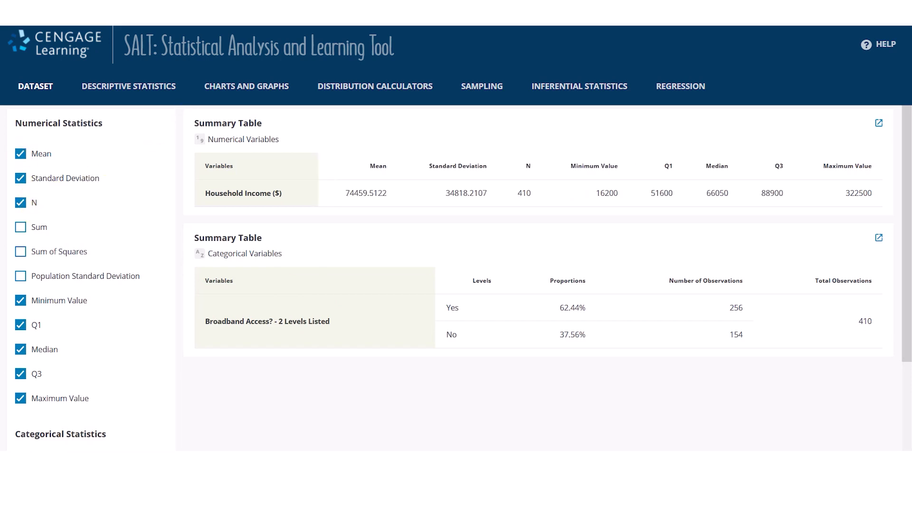
{"action": "left_click", "coordinate": [246, 86]}
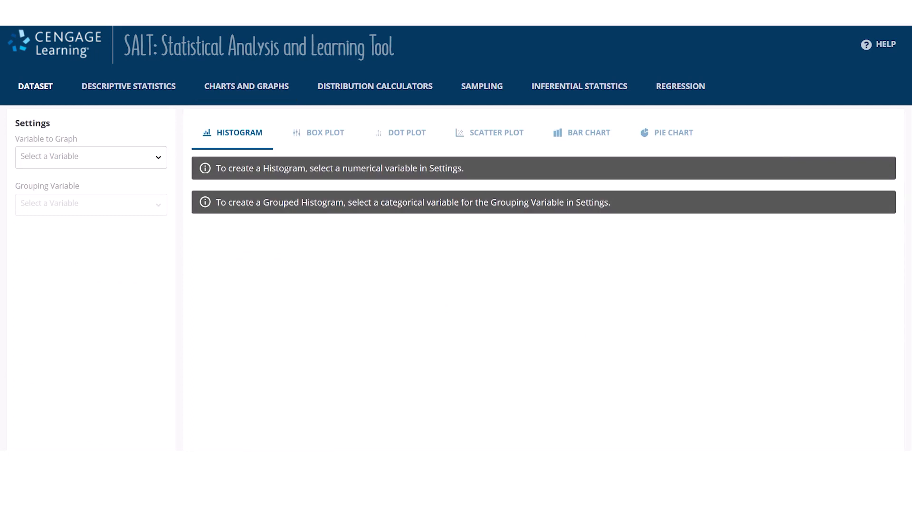
- Graph a Household Income histogram with bin width 20000 starting at 0
{"action": "left_click", "coordinate": [90, 157]}
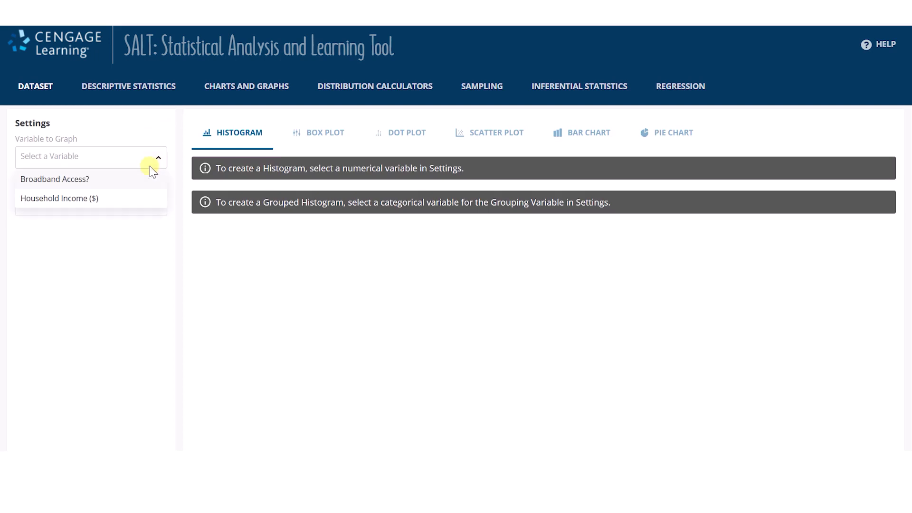
{"action": "left_click", "coordinate": [58, 197]}
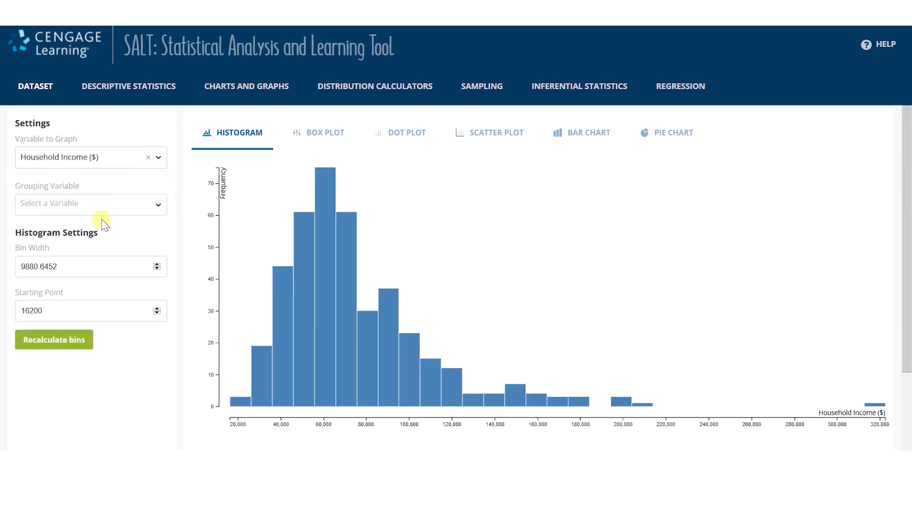
{"action": "mouse_move", "coordinate": [162, 230]}
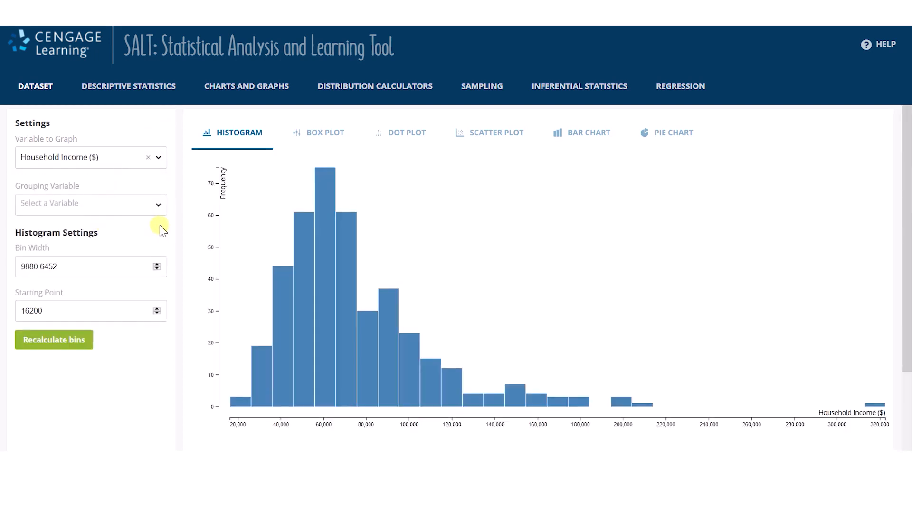
{"action": "left_click", "coordinate": [70, 266]}
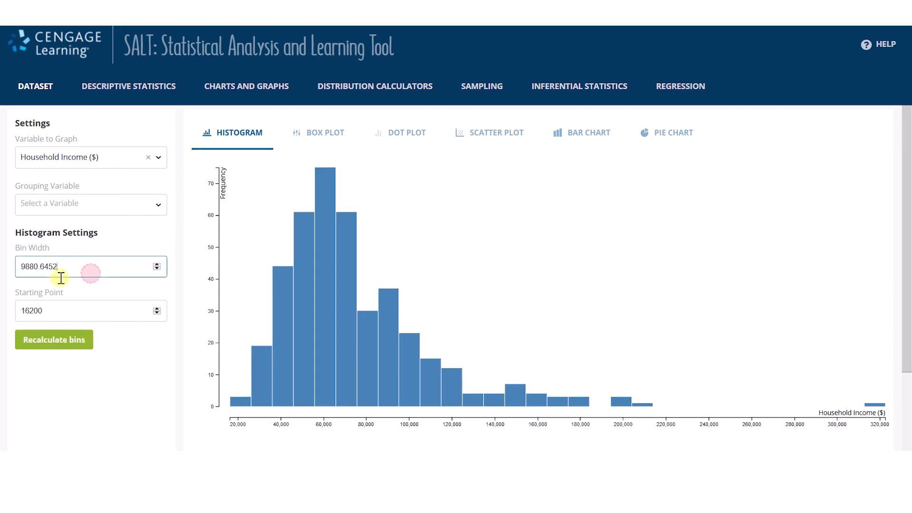
{"action": "left_click", "coordinate": [50, 310]}
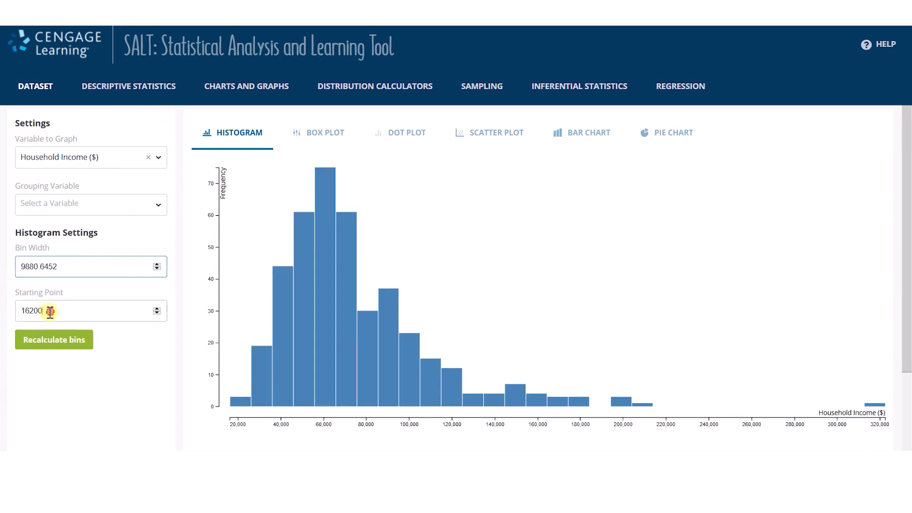
{"action": "type", "text": "0"}
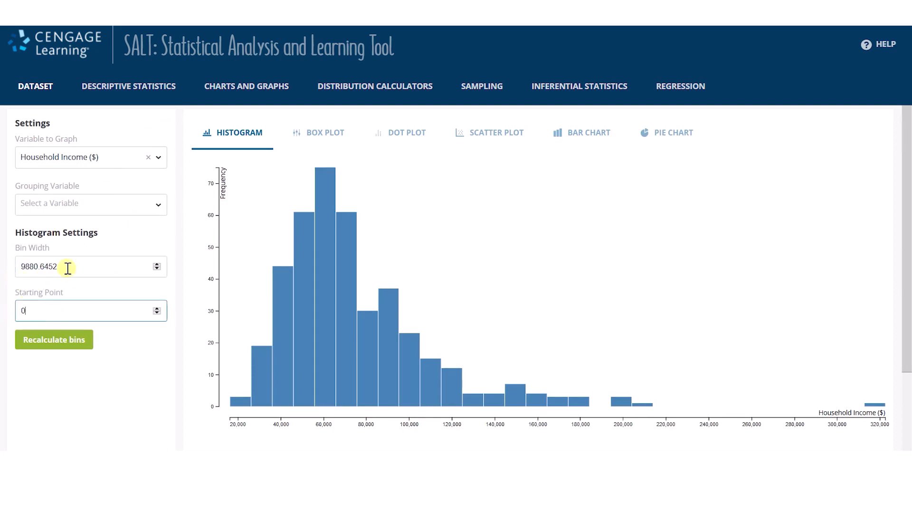
{"action": "type", "text": "20000"}
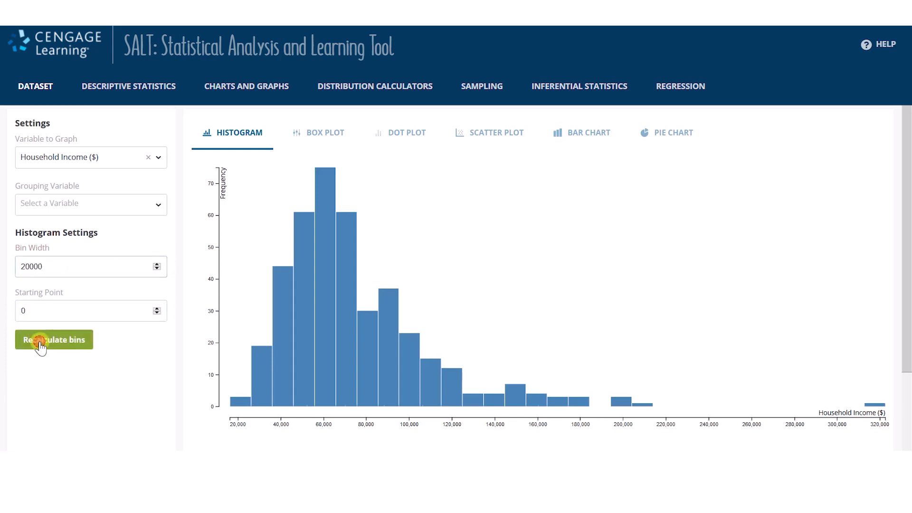
{"action": "left_click", "coordinate": [54, 340]}
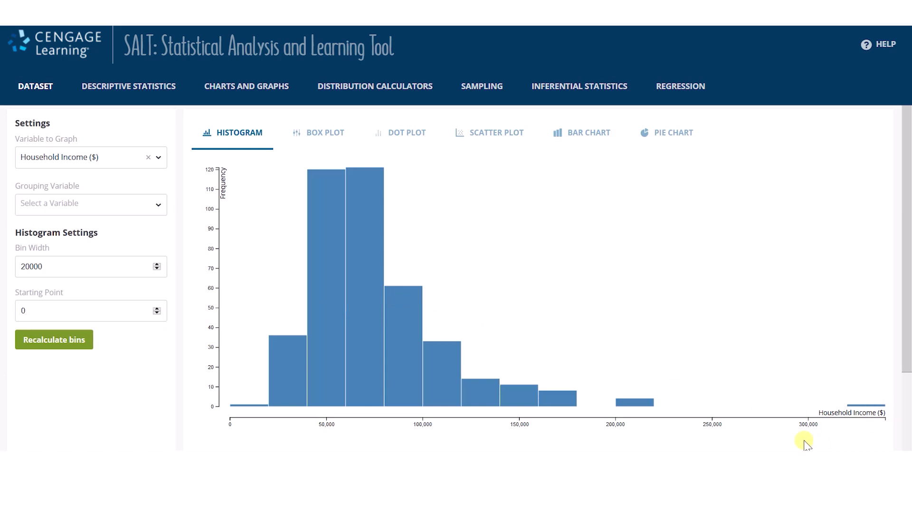
{"action": "mouse_move", "coordinate": [804, 443]}
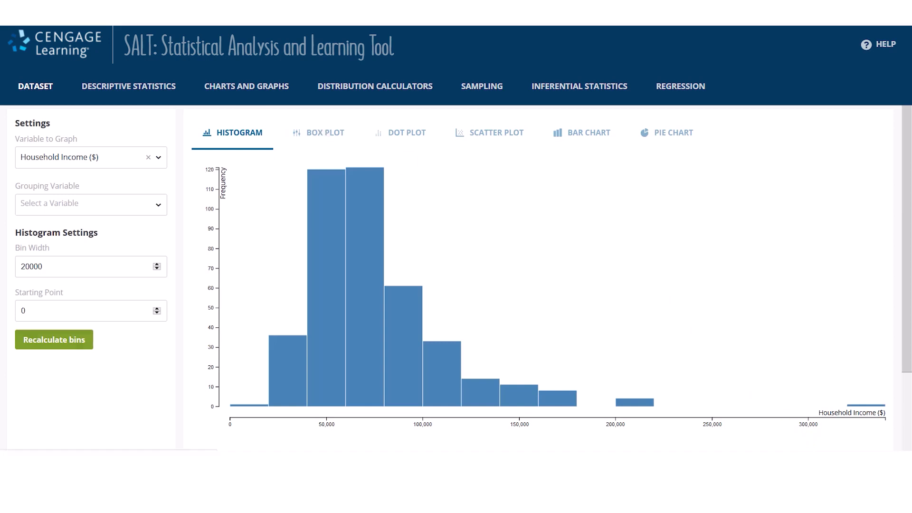
- Delete the 322500 Household Income value in row 5 of the data table
{"action": "left_click", "coordinate": [35, 86]}
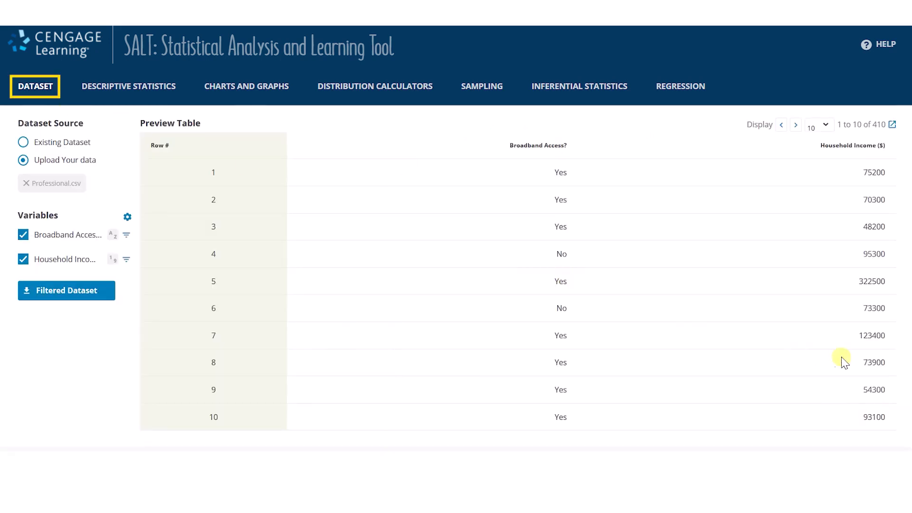
{"action": "double_click", "coordinate": [871, 280]}
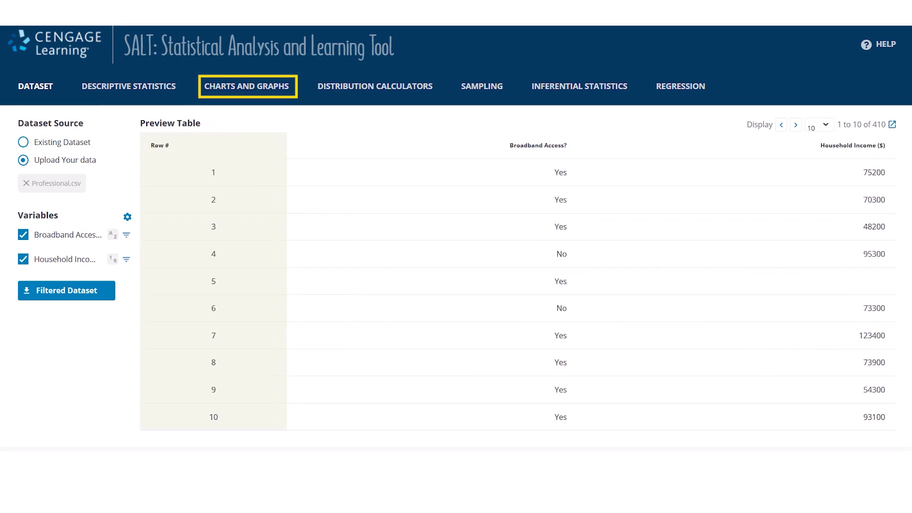
- Review the outlier-free income histogram and summary: N 409, mean 73853.0562
{"action": "left_click", "coordinate": [246, 86]}
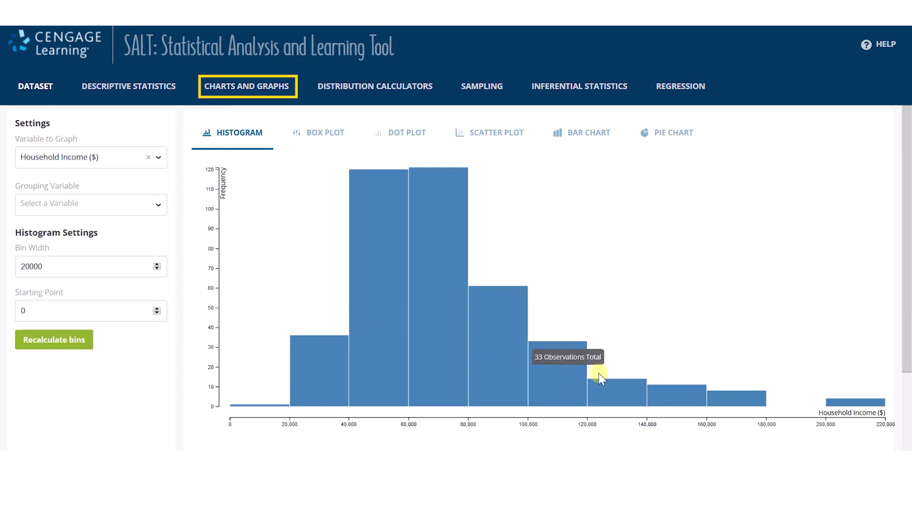
{"action": "mouse_move", "coordinate": [883, 438]}
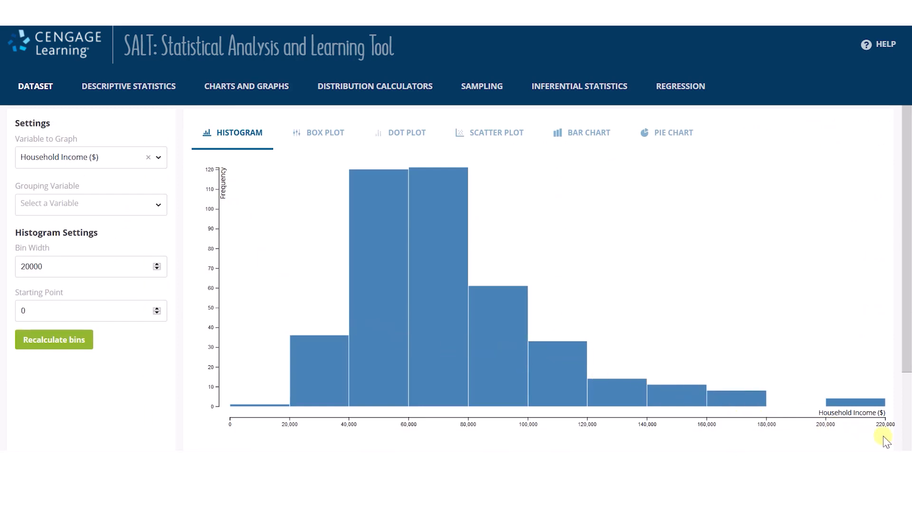
{"action": "scroll", "scroll_direction": "down", "scroll_amount": 3}
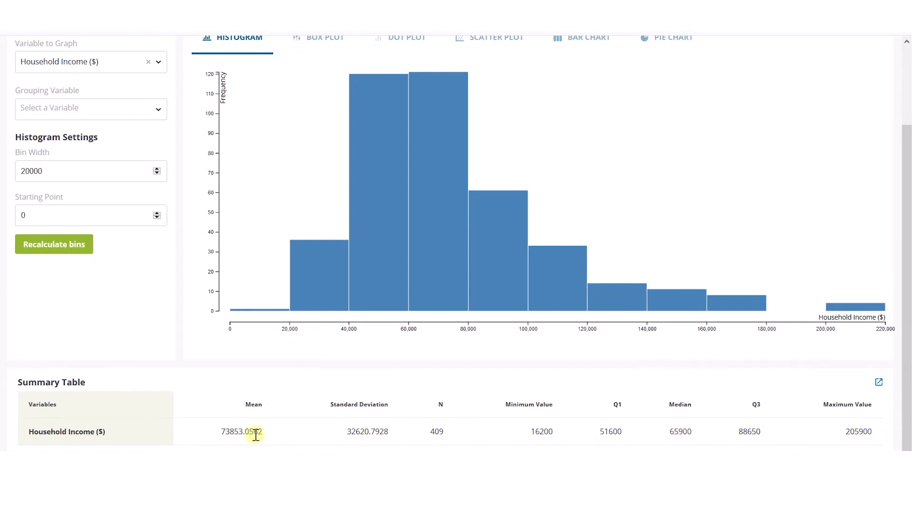
{"action": "mouse_move", "coordinate": [422, 433]}
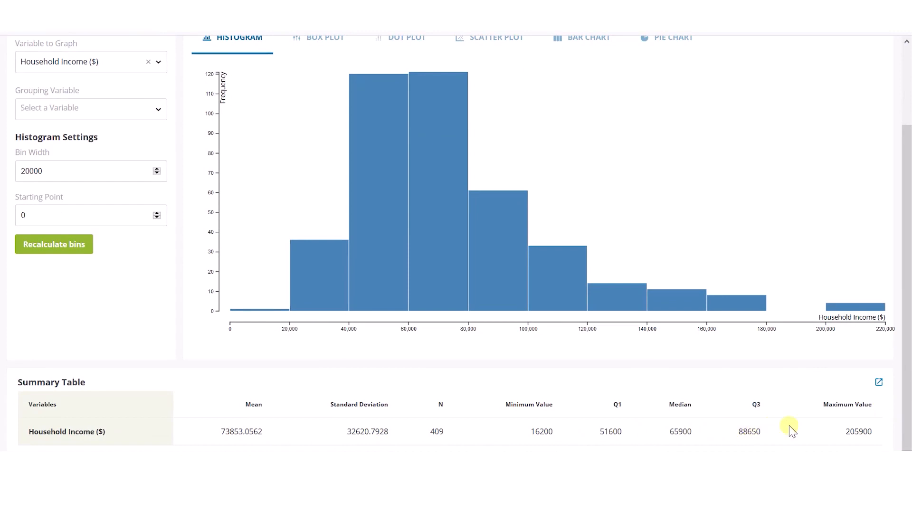
{"action": "mouse_move", "coordinate": [814, 435]}
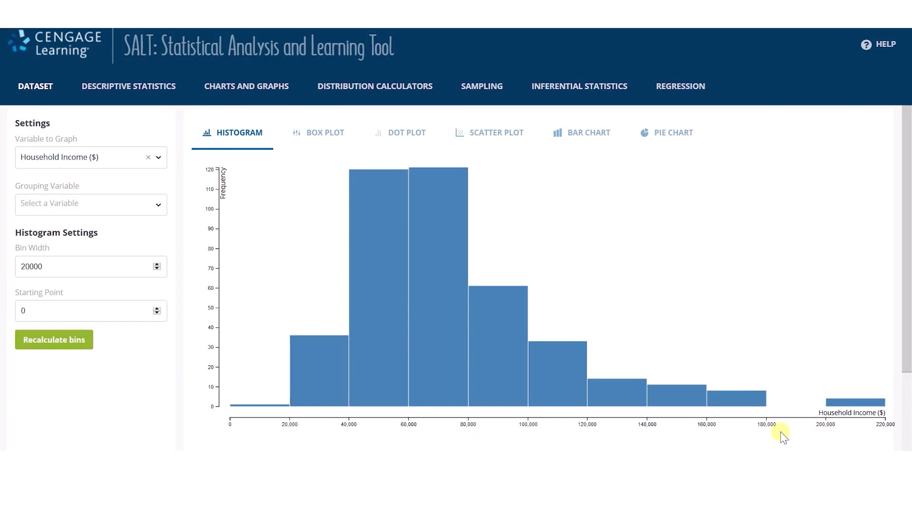
{"action": "left_click", "coordinate": [318, 133]}
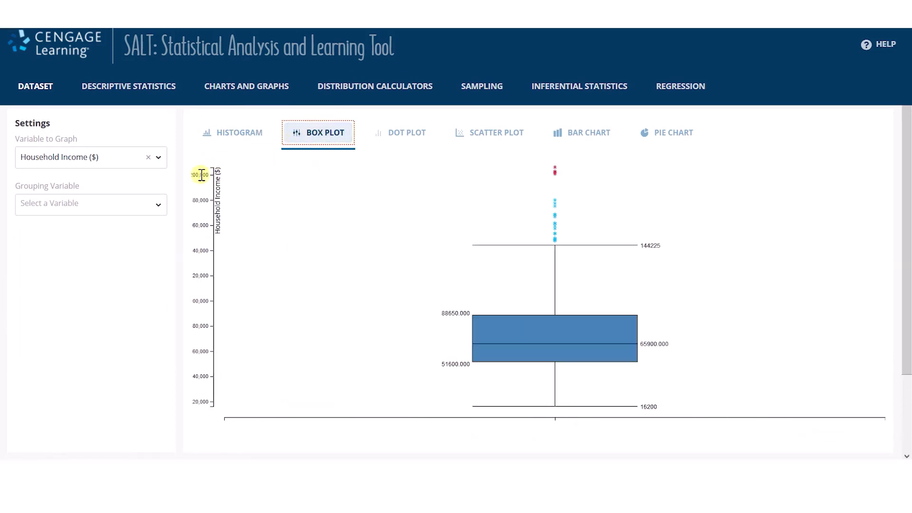
- Group the Household Income box plot by Broadband Access?
{"action": "left_click", "coordinate": [90, 202]}
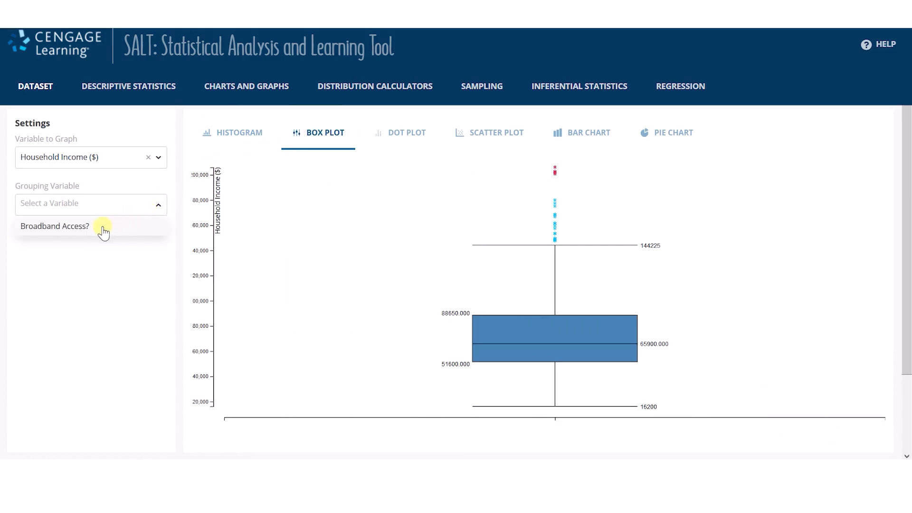
{"action": "left_click", "coordinate": [55, 226]}
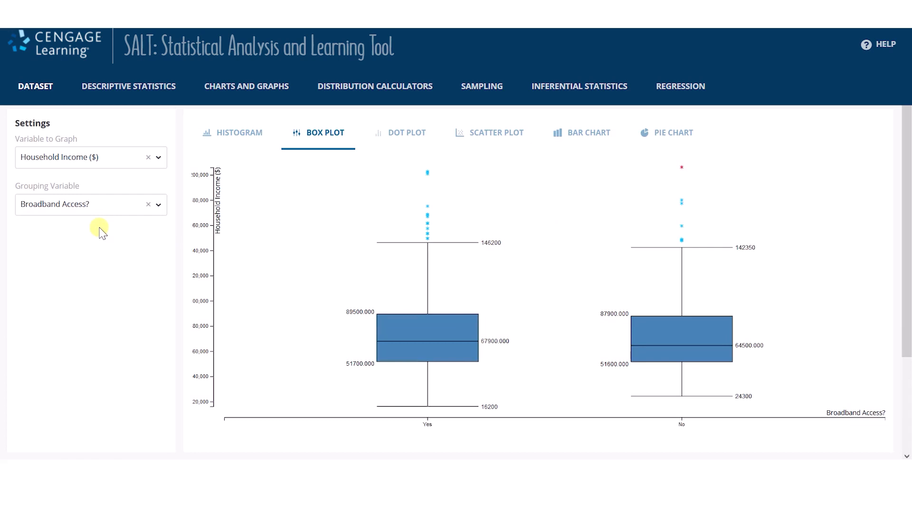
{"action": "left_click", "coordinate": [587, 133]}
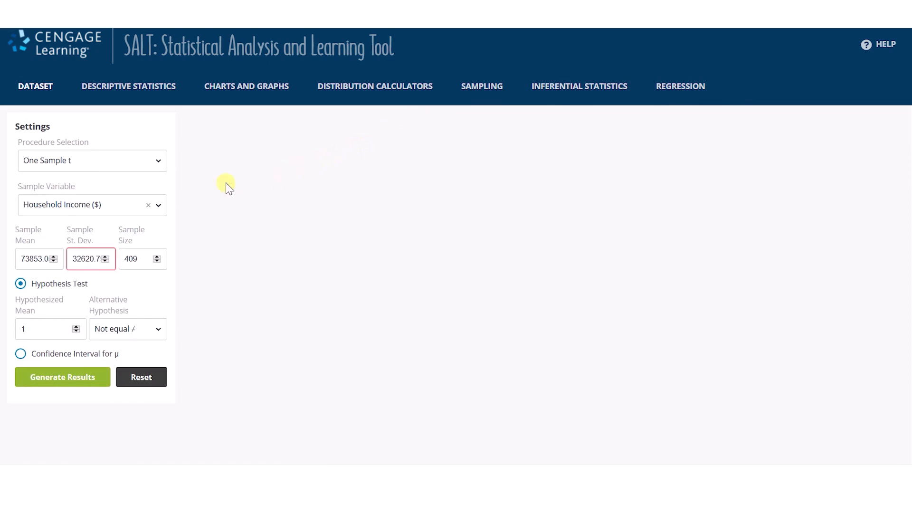
{"action": "mouse_move", "coordinate": [157, 165]}
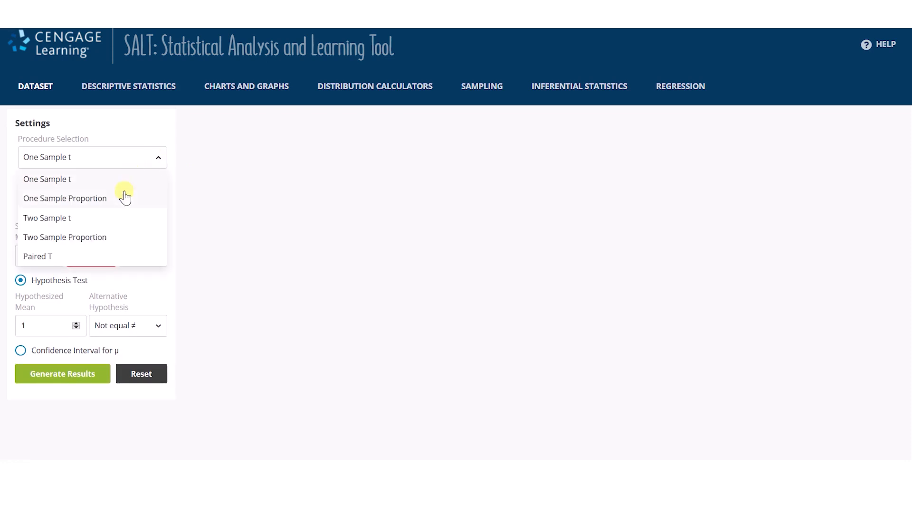
{"action": "mouse_move", "coordinate": [96, 251]}
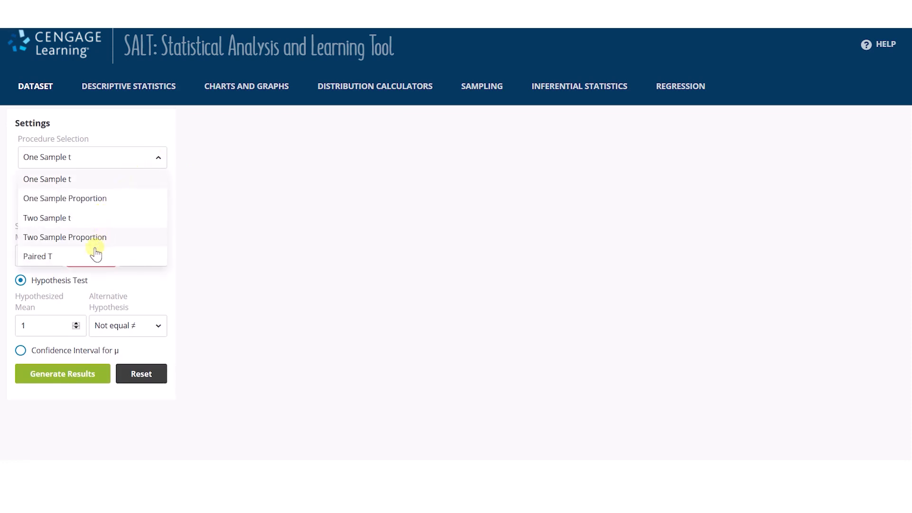
{"action": "mouse_move", "coordinate": [87, 185]}
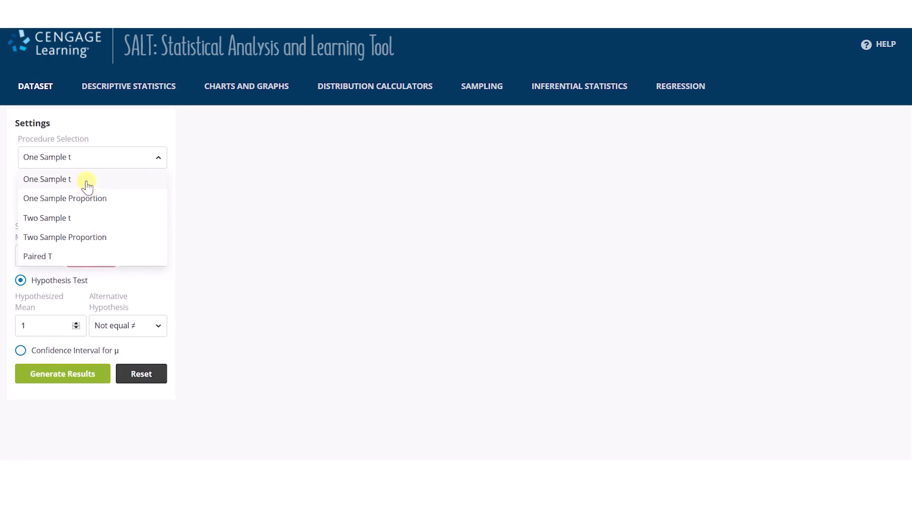
- Use One Sample t on Household Income with hypothesized mean 50000
{"action": "left_click", "coordinate": [47, 179]}
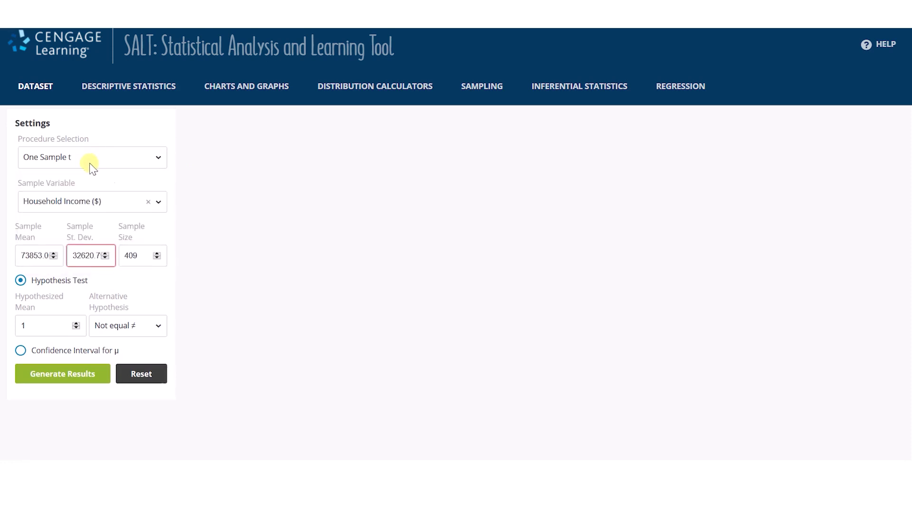
{"action": "mouse_move", "coordinate": [120, 210]}
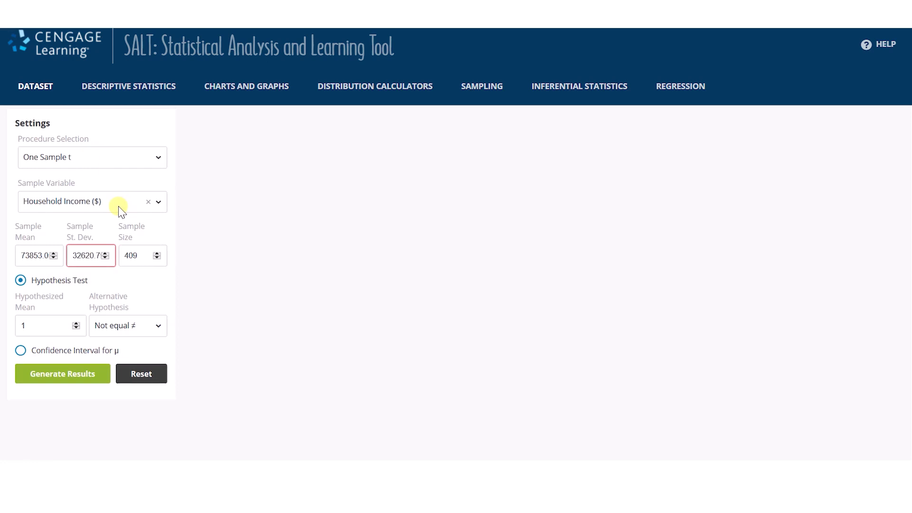
{"action": "mouse_move", "coordinate": [33, 280]}
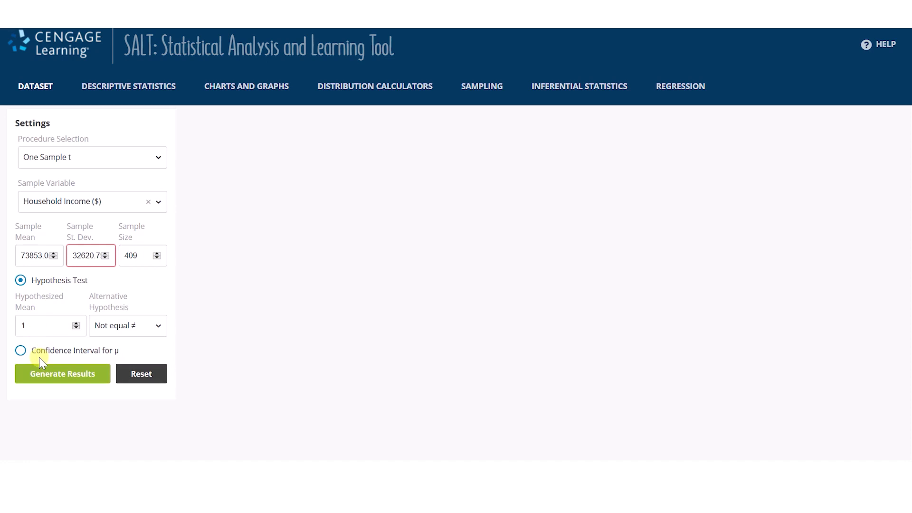
{"action": "left_click", "coordinate": [46, 325]}
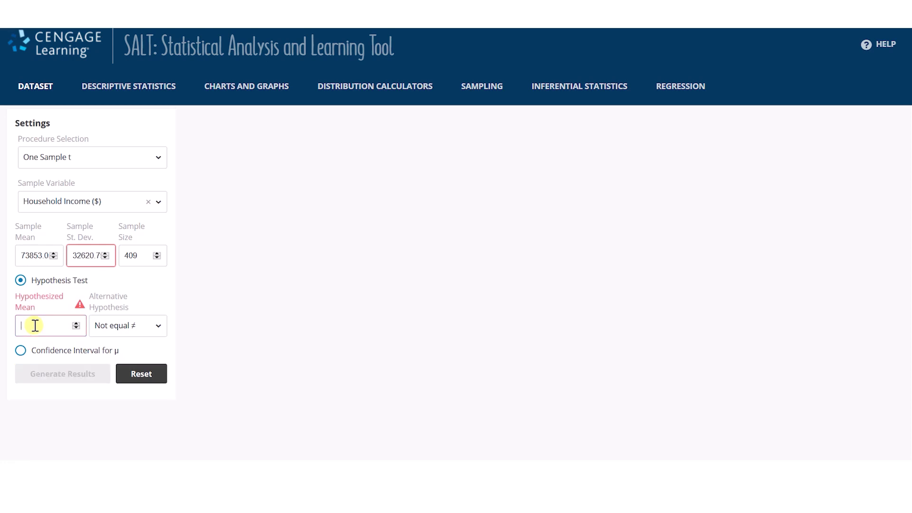
{"action": "type", "text": "50000"}
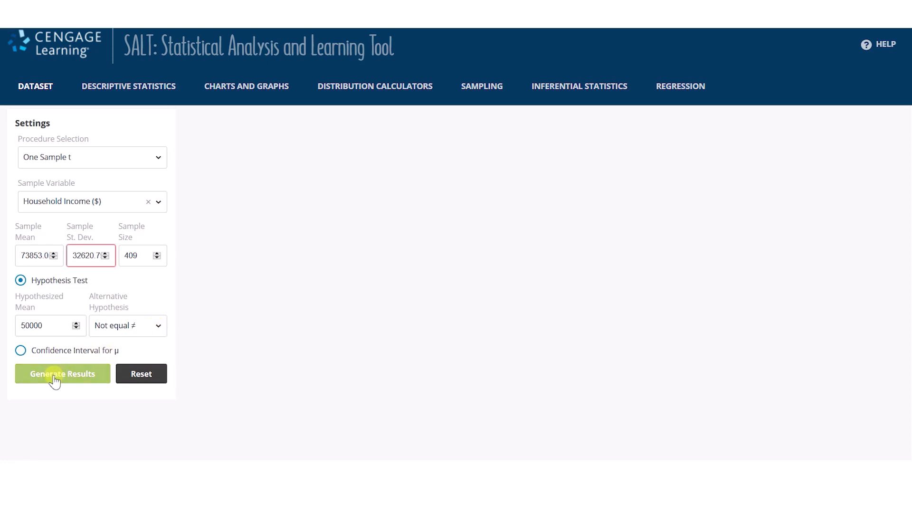
- Generate the one-sample t results: t = 14.788059, p-value 0.000000, DF 408
{"action": "left_click", "coordinate": [61, 373]}
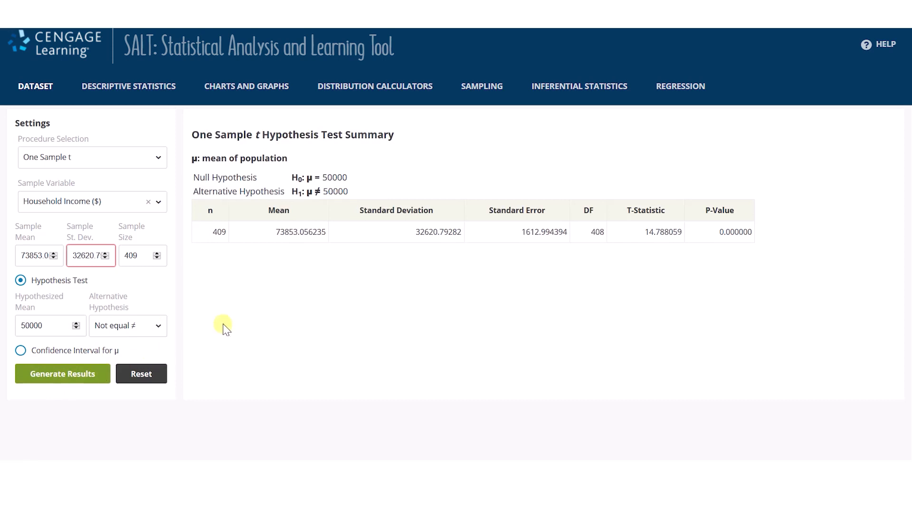
{"action": "mouse_move", "coordinate": [323, 166]}
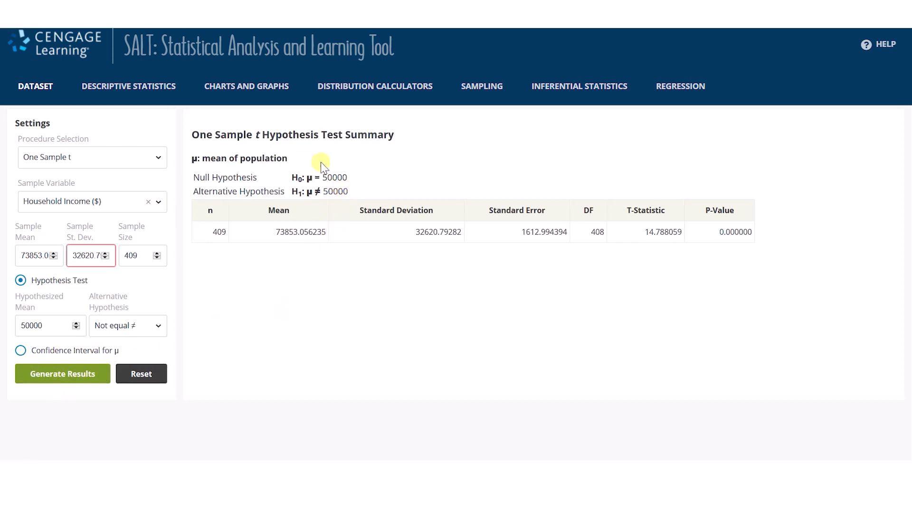
{"action": "mouse_move", "coordinate": [355, 191]}
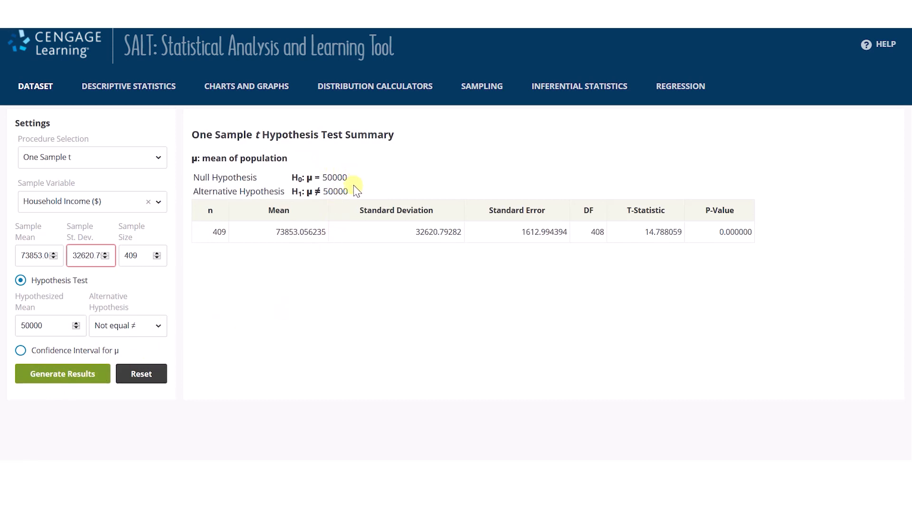
{"action": "mouse_move", "coordinate": [227, 274]}
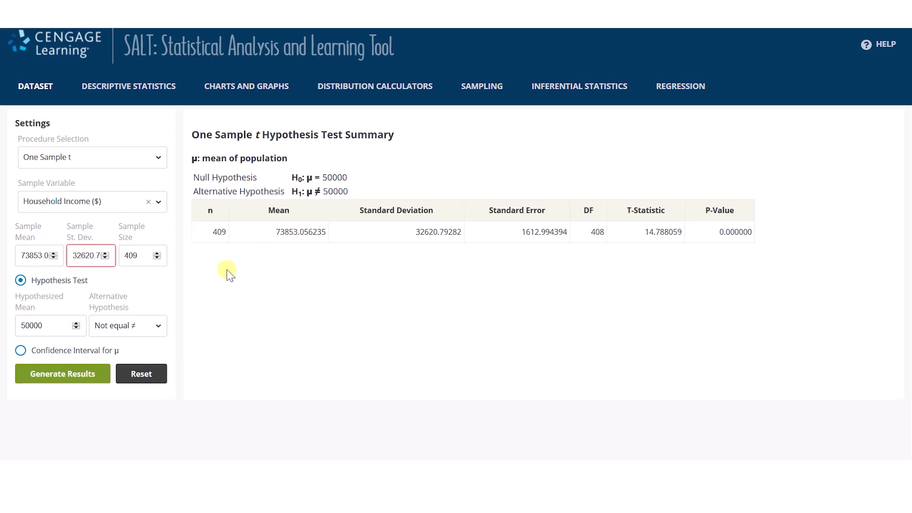
{"action": "mouse_move", "coordinate": [645, 258]}
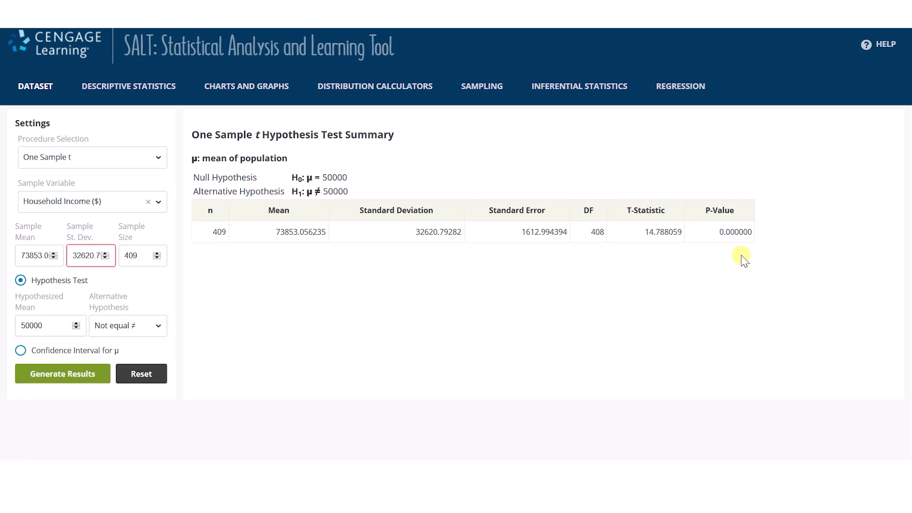
{"action": "mouse_move", "coordinate": [528, 205]}
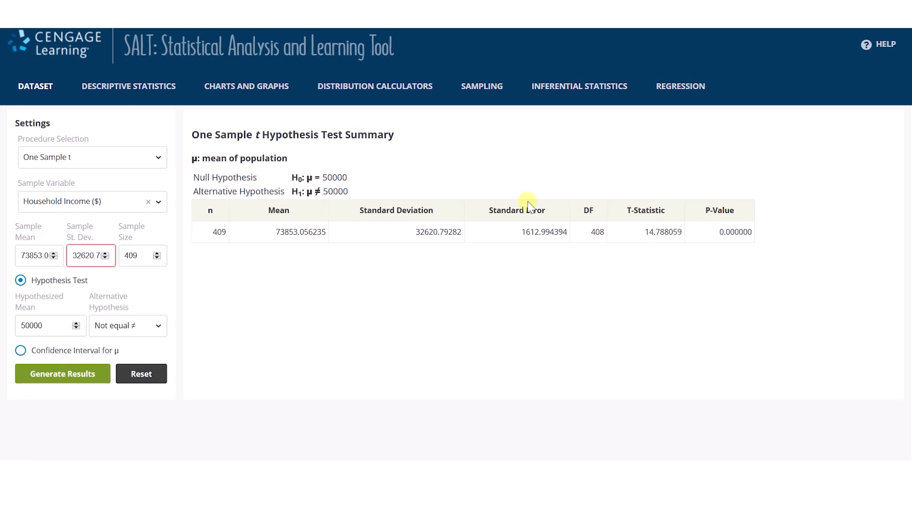
{"action": "mouse_move", "coordinate": [158, 163]}
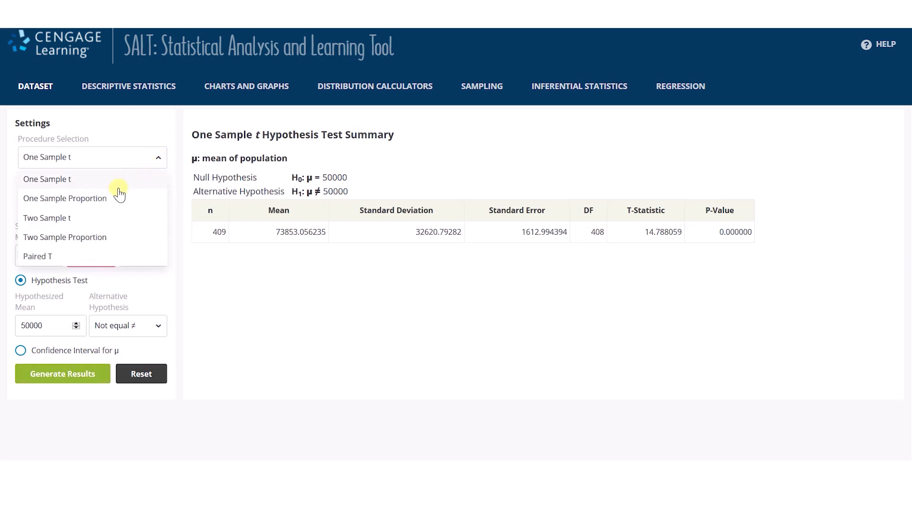
- Configure One Sample Proportion: 395 successes, 1097 trials, p0 = 0.38, less-than alternative
{"action": "left_click", "coordinate": [64, 198]}
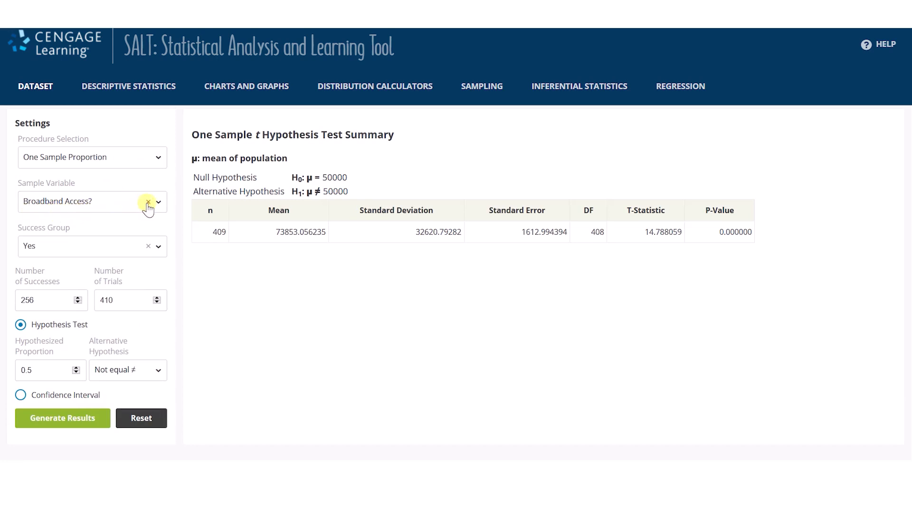
{"action": "mouse_move", "coordinate": [148, 203]}
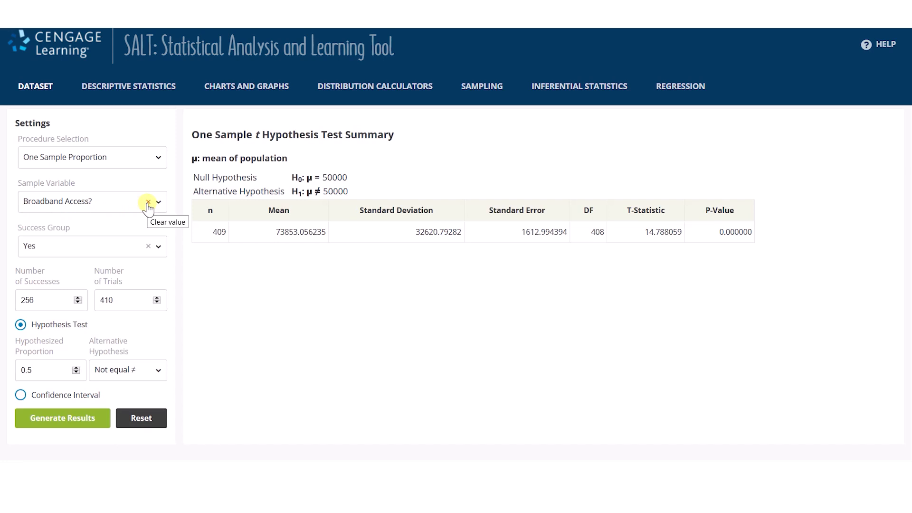
{"action": "left_click", "coordinate": [148, 202]}
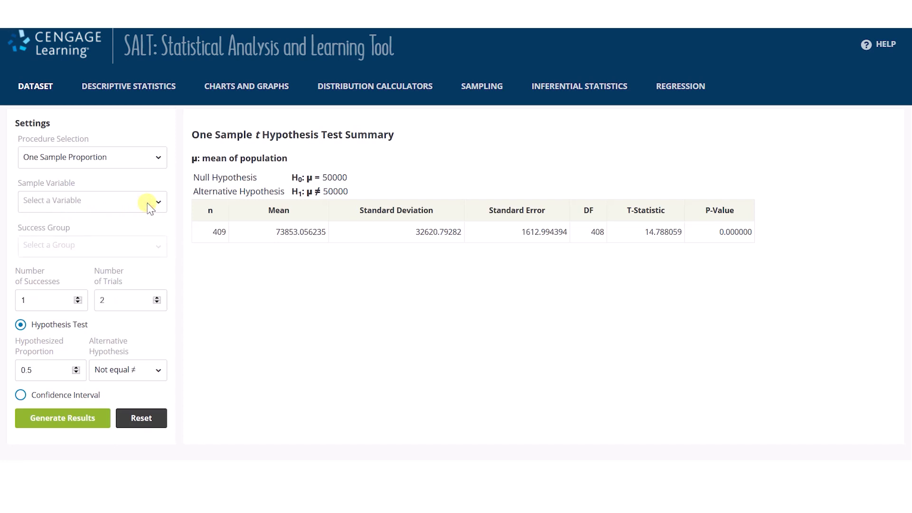
{"action": "mouse_move", "coordinate": [108, 240]}
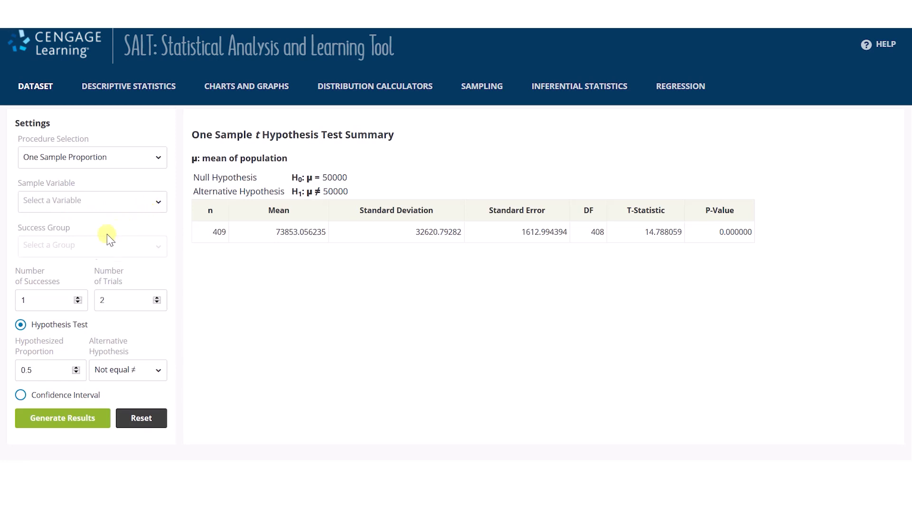
{"action": "type", "text": "7295"}
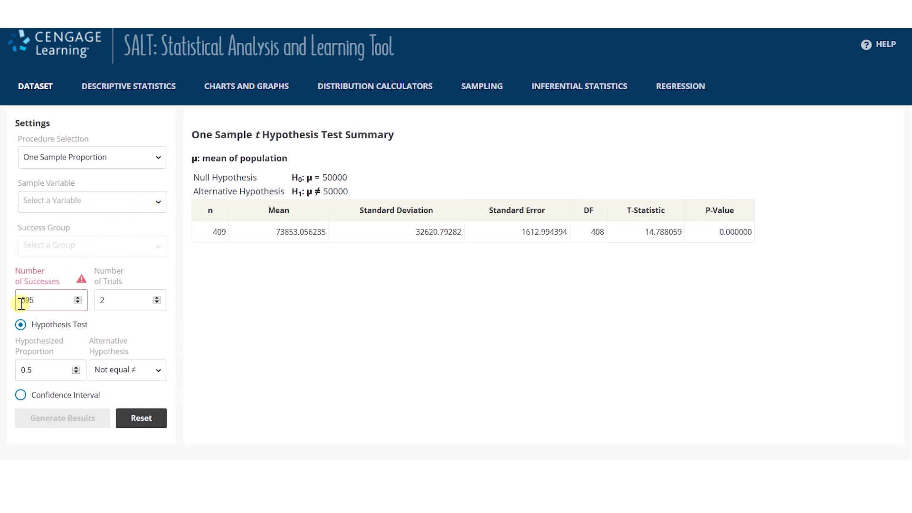
{"action": "left_click", "coordinate": [129, 299]}
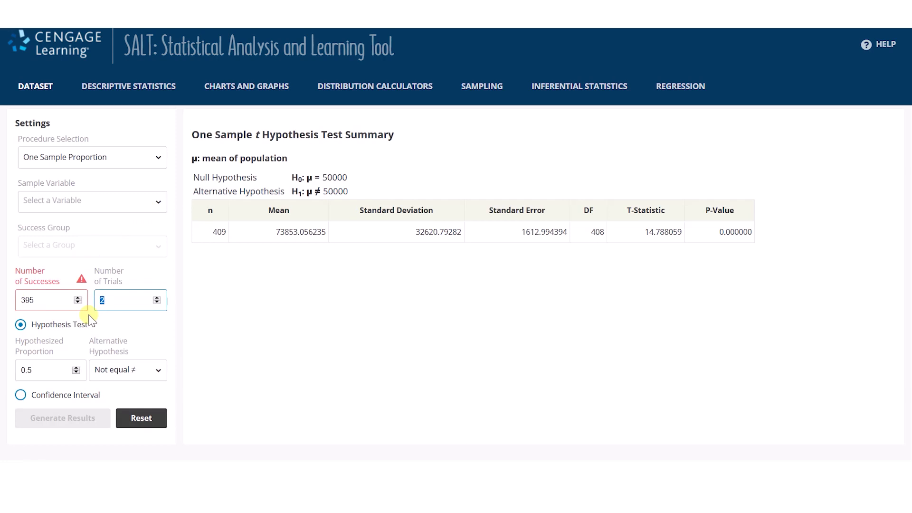
{"action": "type", "text": "1097"}
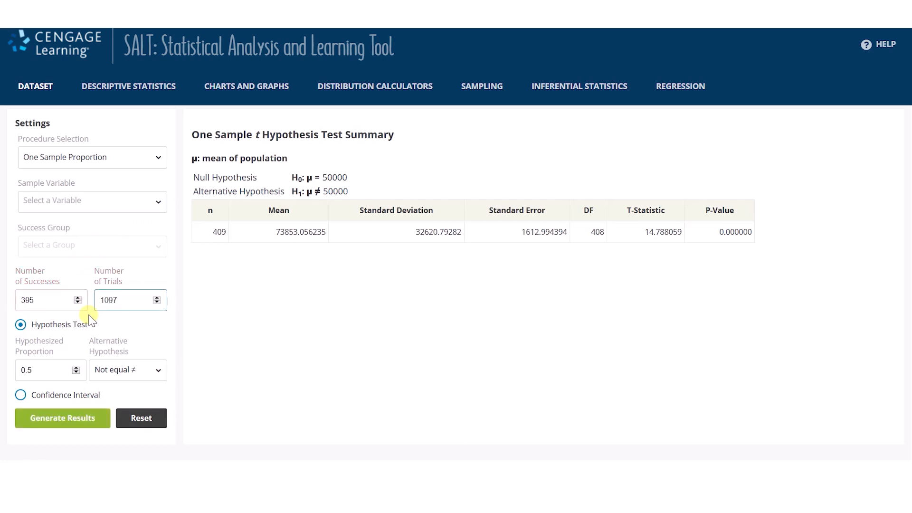
{"action": "left_click", "coordinate": [46, 370]}
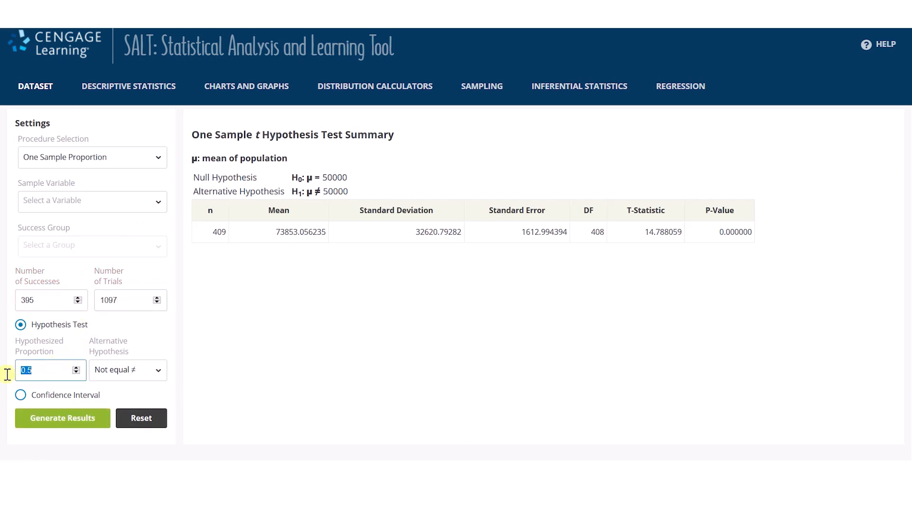
{"action": "type", "text": "0.38"}
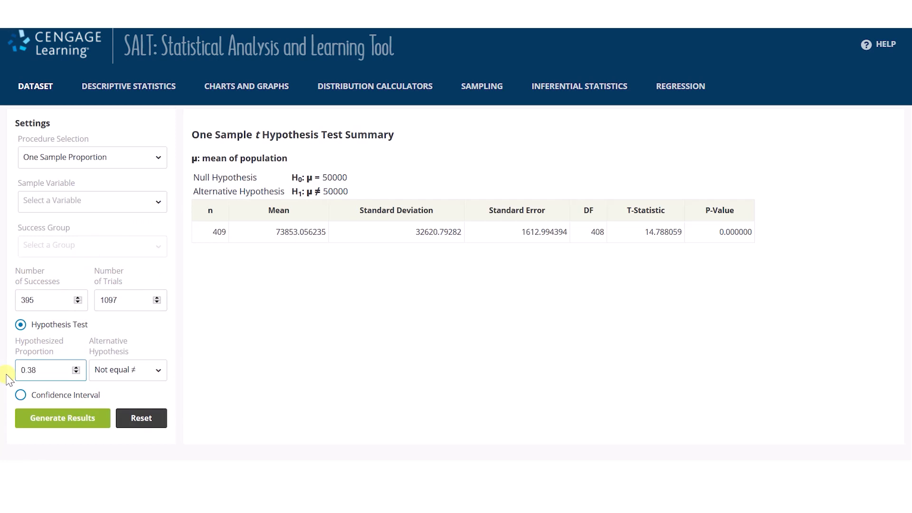
{"action": "left_click", "coordinate": [127, 369]}
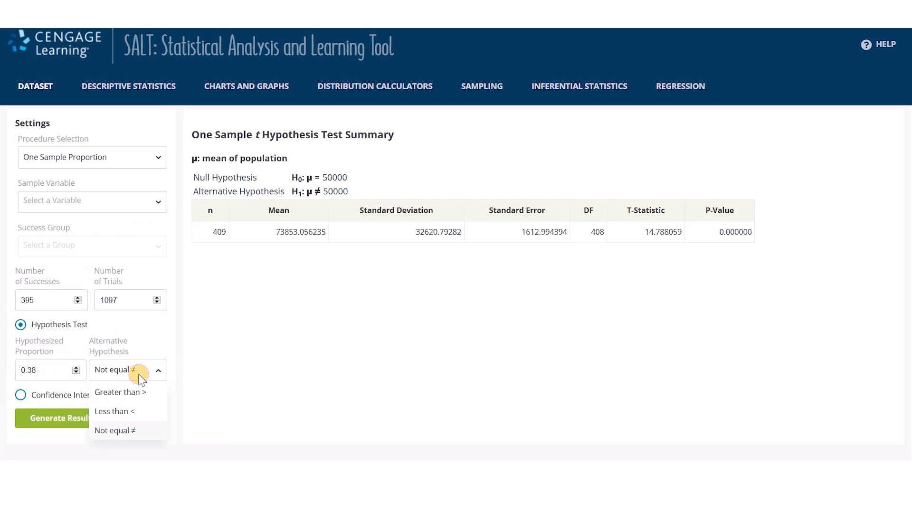
{"action": "left_click", "coordinate": [114, 412]}
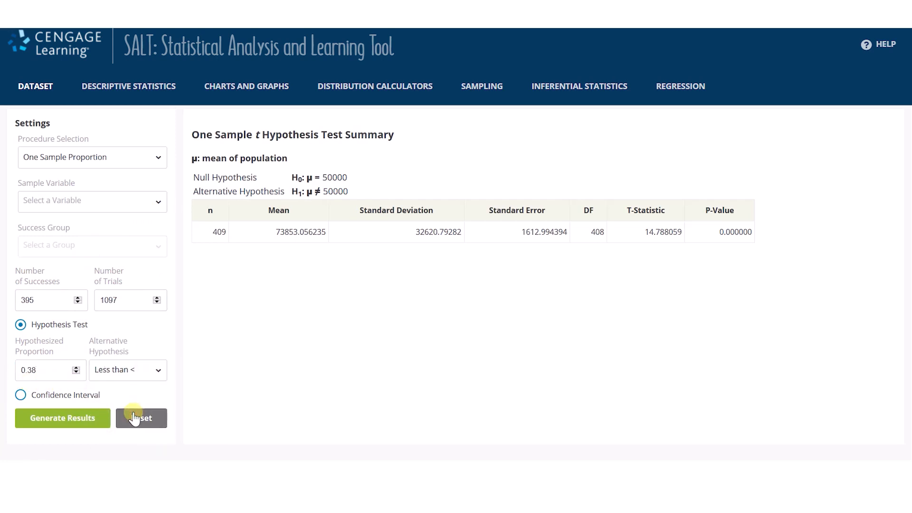
- Generate the proportion test summary, giving Z = -1.35975 and p-value 0.086954
{"action": "left_click", "coordinate": [62, 418]}
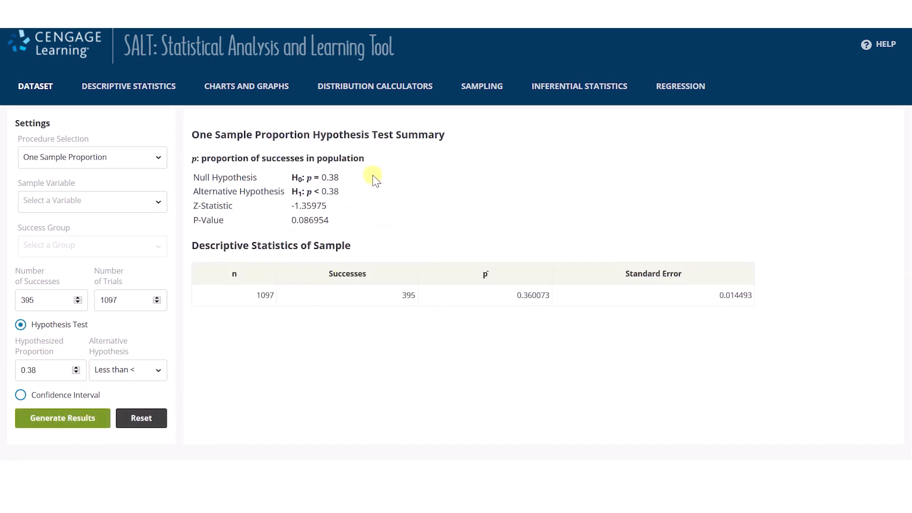
{"action": "mouse_move", "coordinate": [372, 213]}
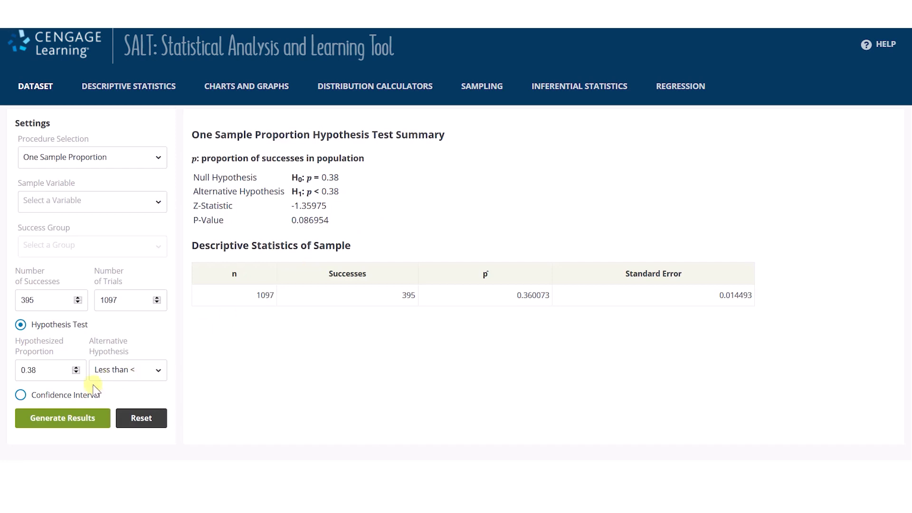
- Compute a 98% confidence interval for p, from 0.326357 to 0.393789
{"action": "left_click", "coordinate": [21, 340]}
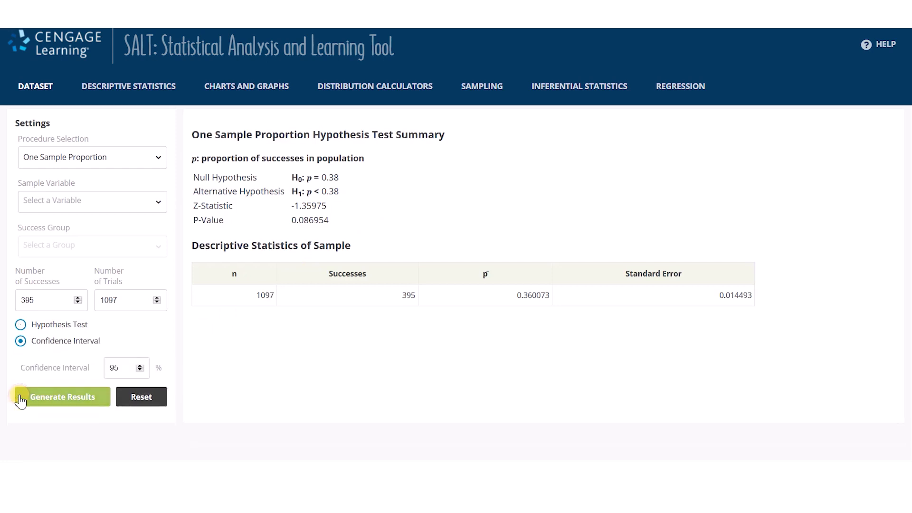
{"action": "left_click", "coordinate": [122, 367]}
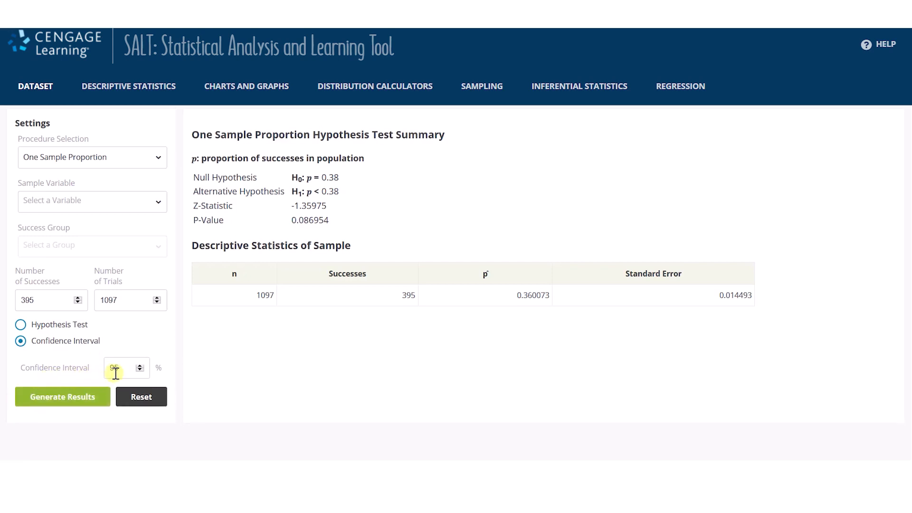
{"action": "left_click", "coordinate": [122, 368]}
{"action": "type", "text": "98"}
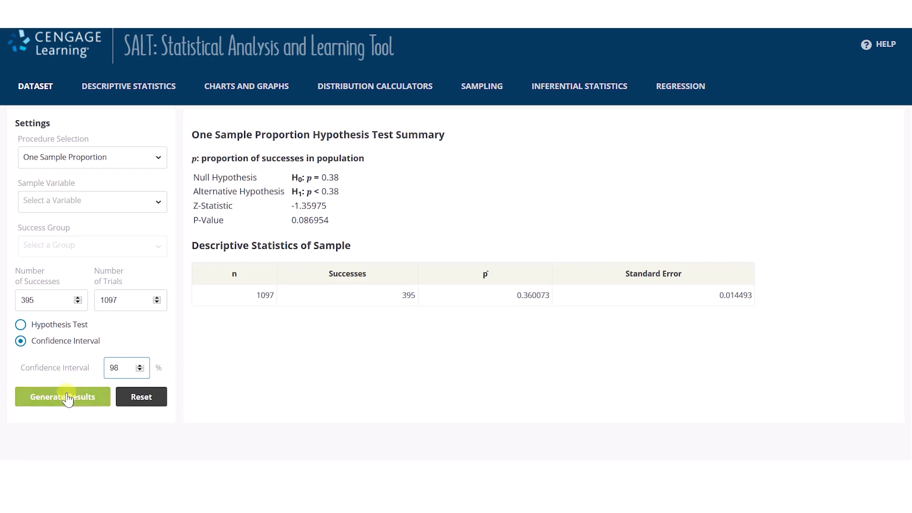
{"action": "left_click", "coordinate": [62, 396]}
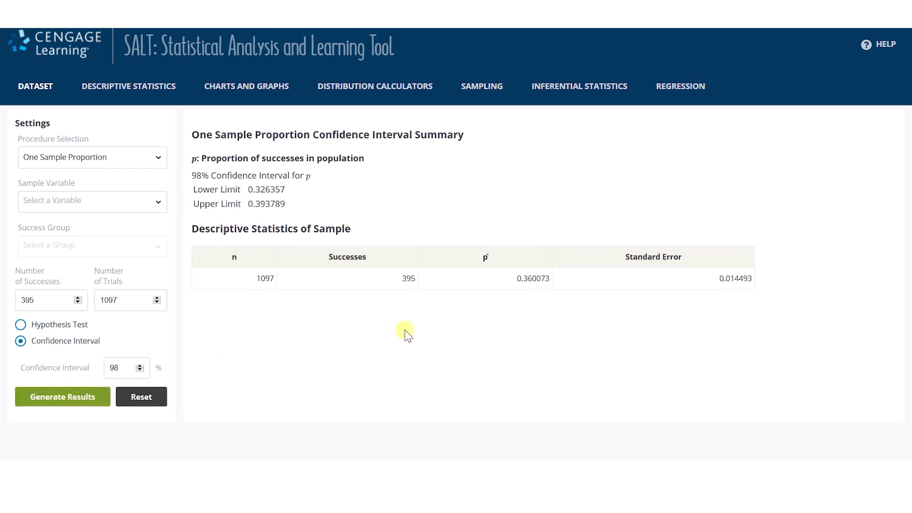
{"action": "mouse_move", "coordinate": [299, 193]}
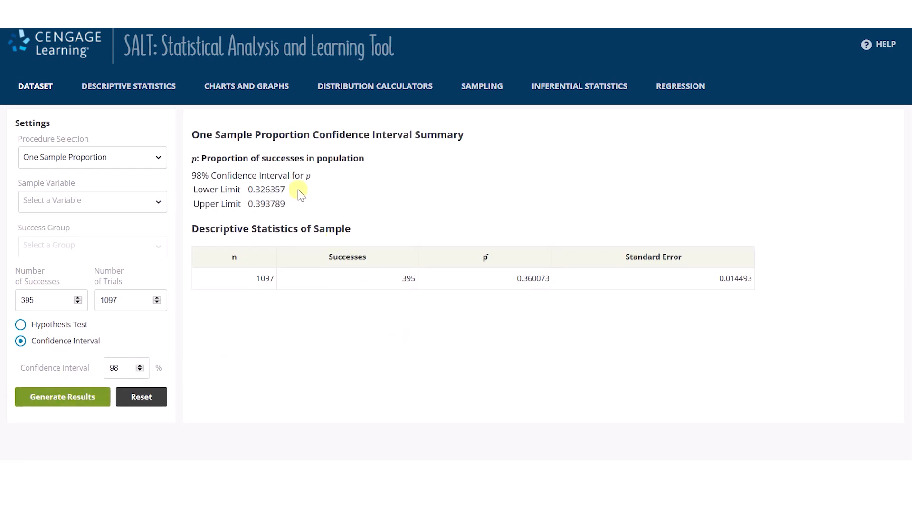
{"action": "mouse_move", "coordinate": [290, 343]}
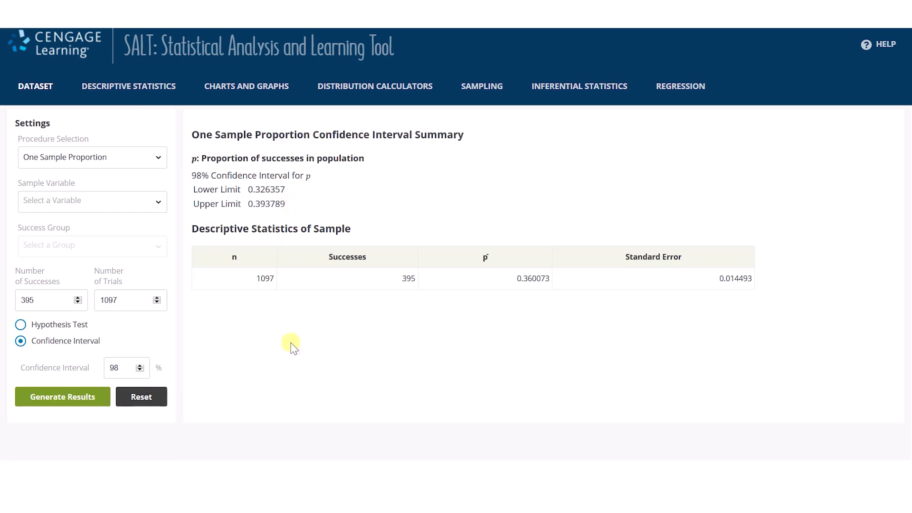
{"action": "left_click", "coordinate": [375, 86]}
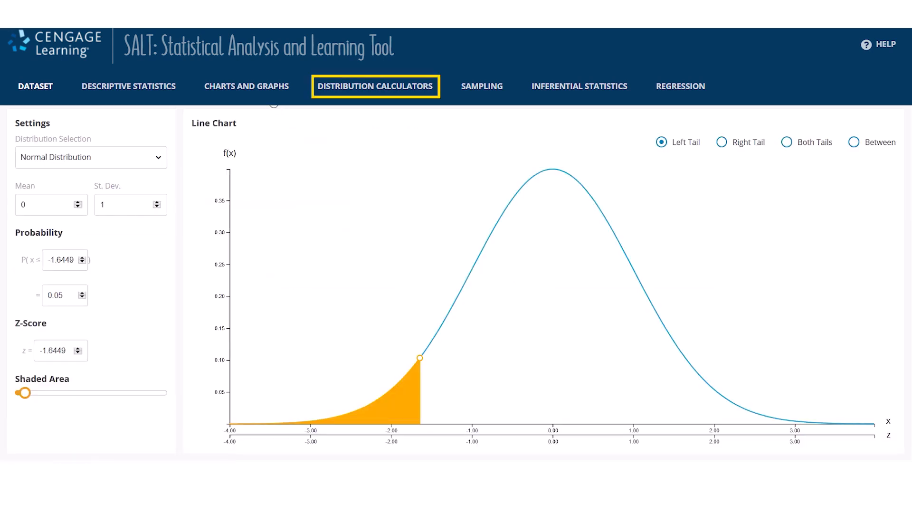
- Set the normal calculator's mean to 100 and standard deviation to 15
{"action": "left_click", "coordinate": [90, 157]}
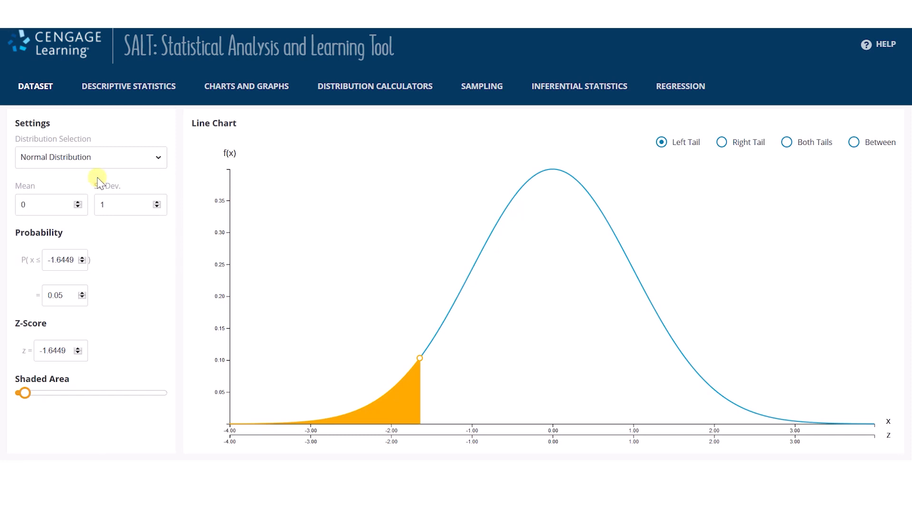
{"action": "mouse_move", "coordinate": [79, 227]}
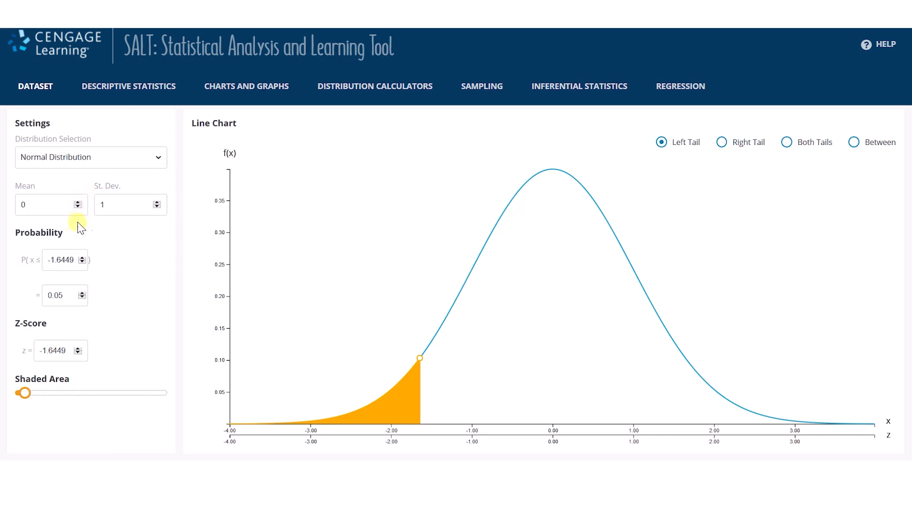
{"action": "mouse_move", "coordinate": [121, 226]}
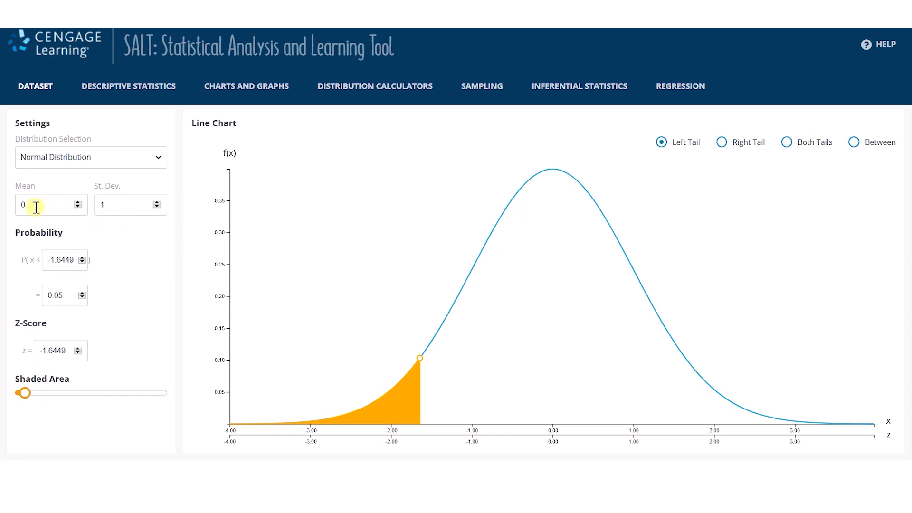
{"action": "left_click", "coordinate": [46, 205]}
{"action": "type", "text": "100"}
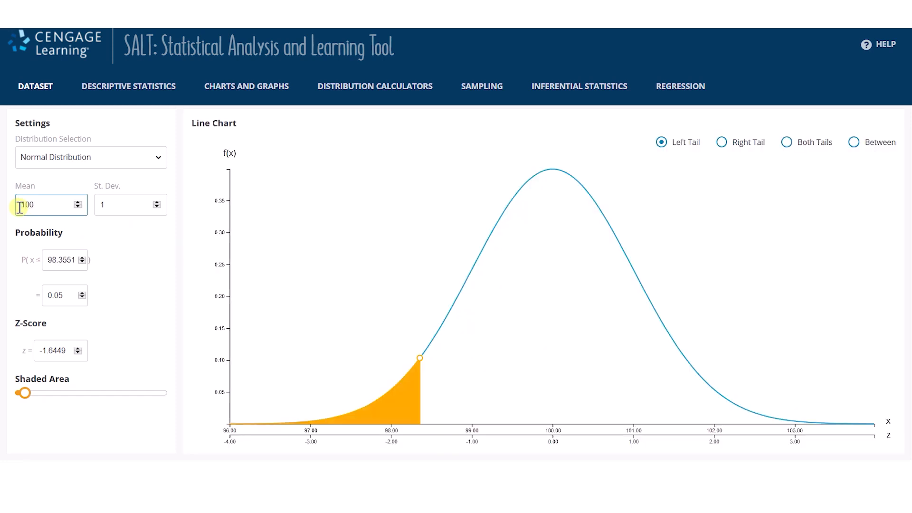
{"action": "left_click", "coordinate": [130, 204]}
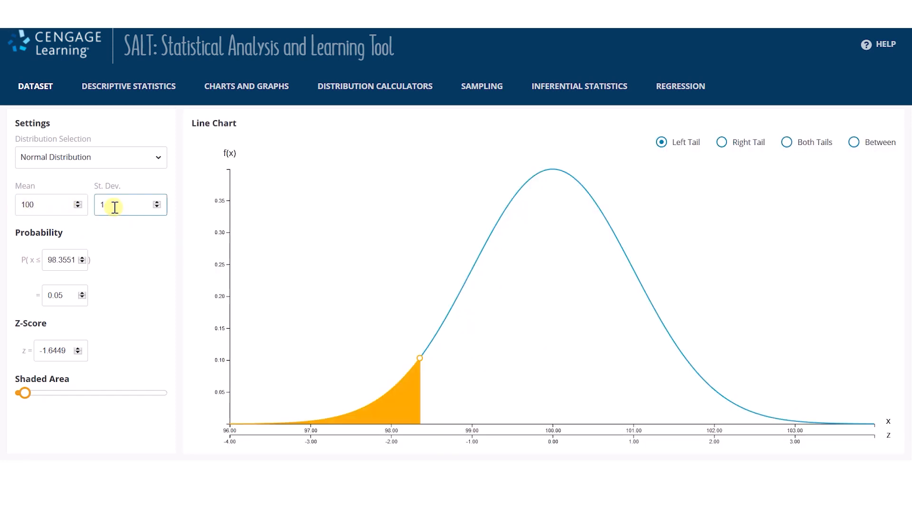
{"action": "type", "text": "5"}
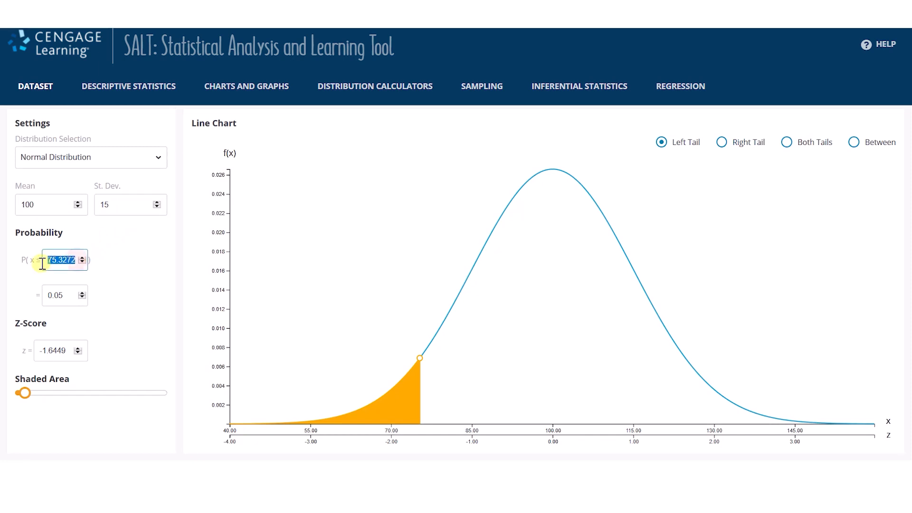
- Find the right-tail probability at x = 115, then P(70 ≤ x ≤ 120) = 0.88604
{"action": "left_click", "coordinate": [720, 142]}
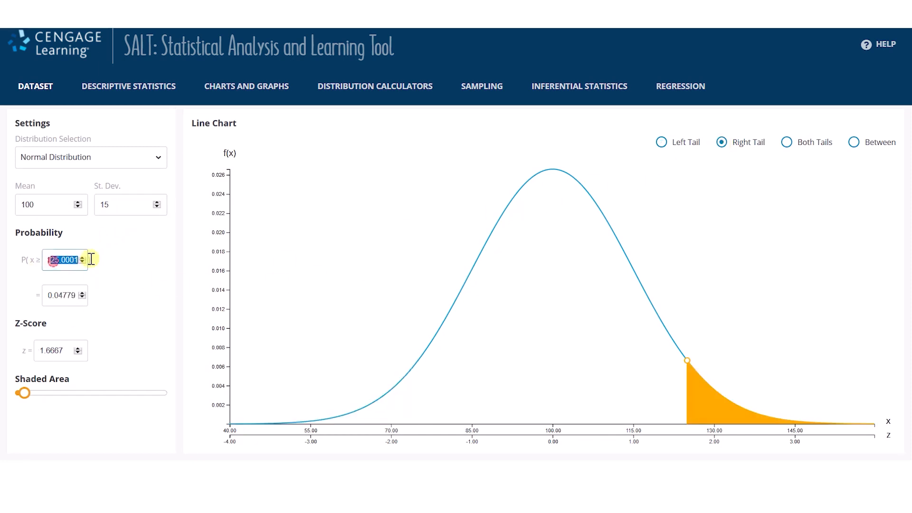
{"action": "type", "text": "115"}
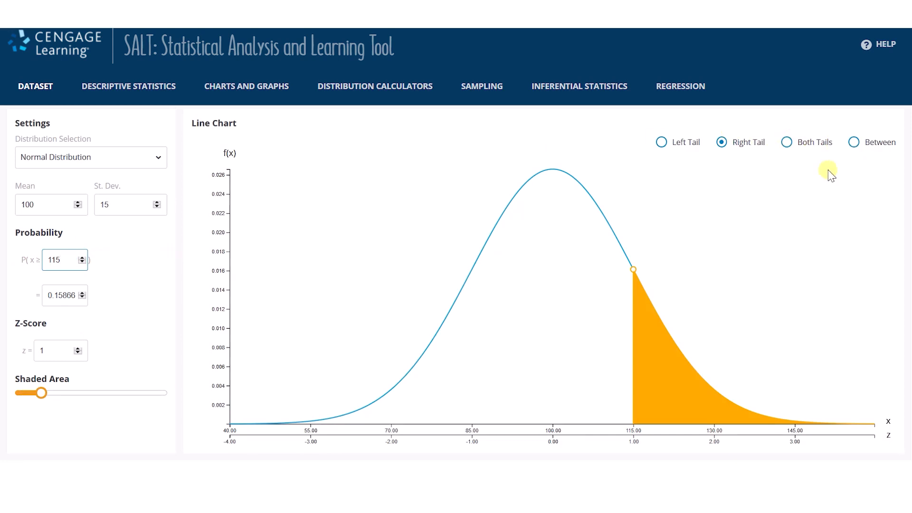
{"action": "mouse_move", "coordinate": [828, 211]}
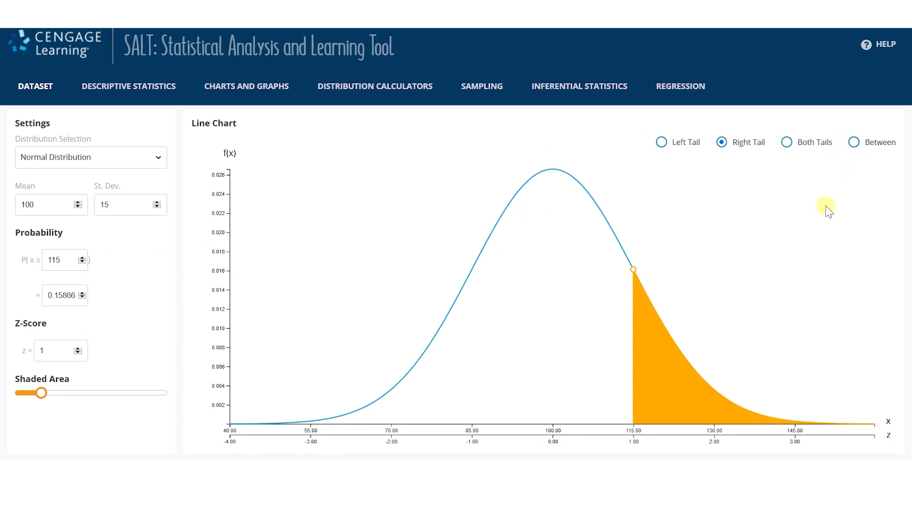
{"action": "left_click", "coordinate": [852, 142]}
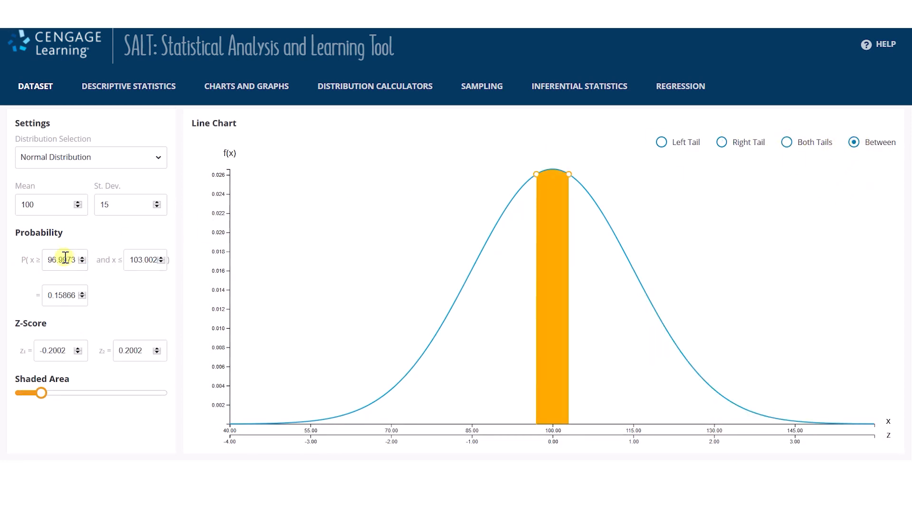
{"action": "type", "text": "70"}
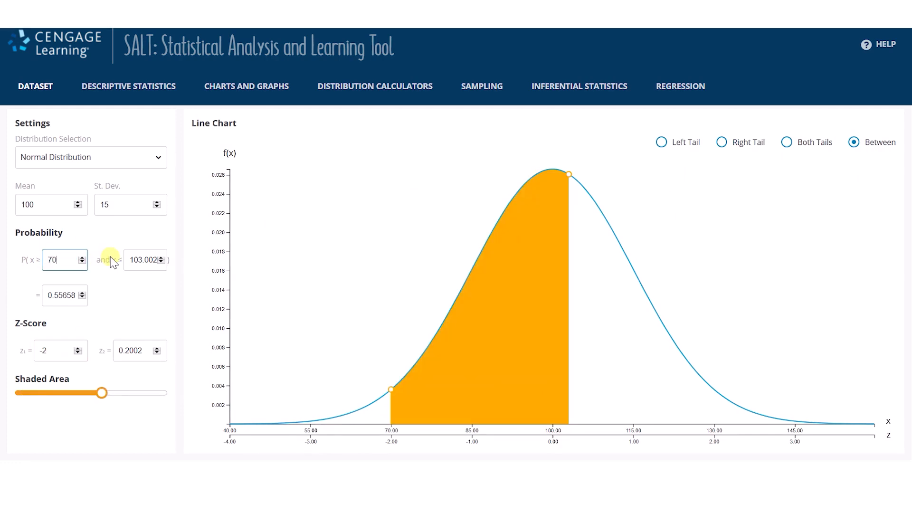
{"action": "type", "text": "120"}
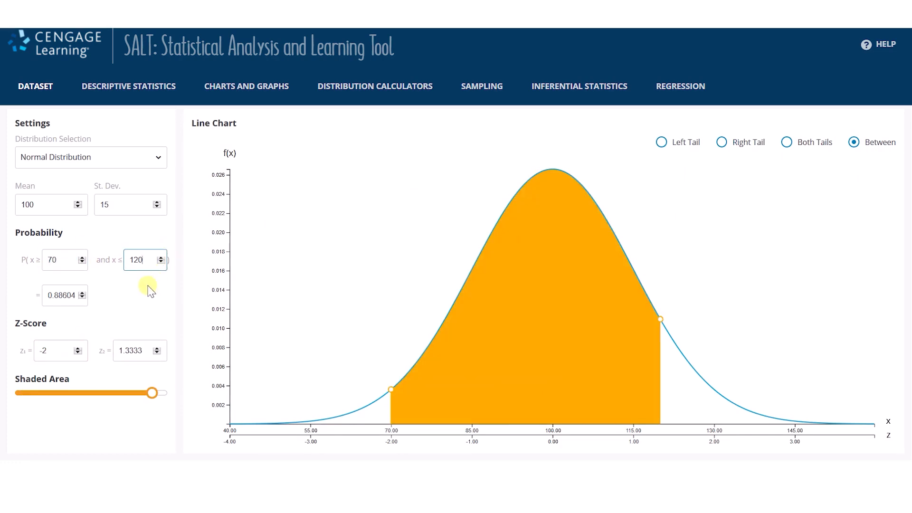
{"action": "mouse_move", "coordinate": [505, 201]}
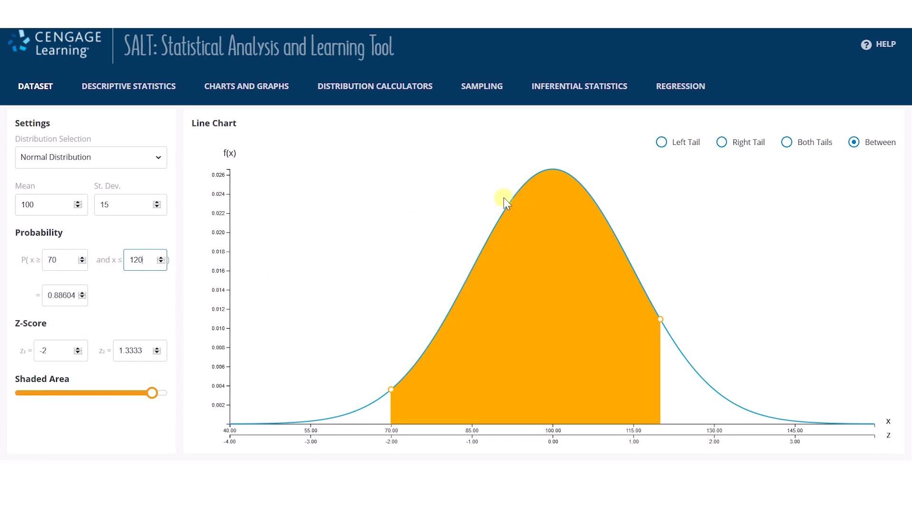
- Find 10% tail cutoffs (119.2233, 80.7767), then drag the shaded area to about 0.714
{"action": "left_click", "coordinate": [722, 142]}
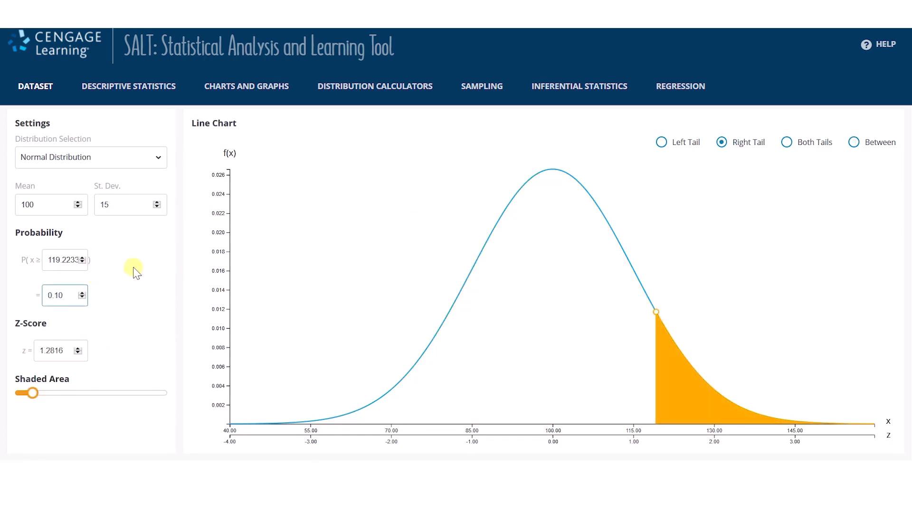
{"action": "left_click", "coordinate": [660, 142]}
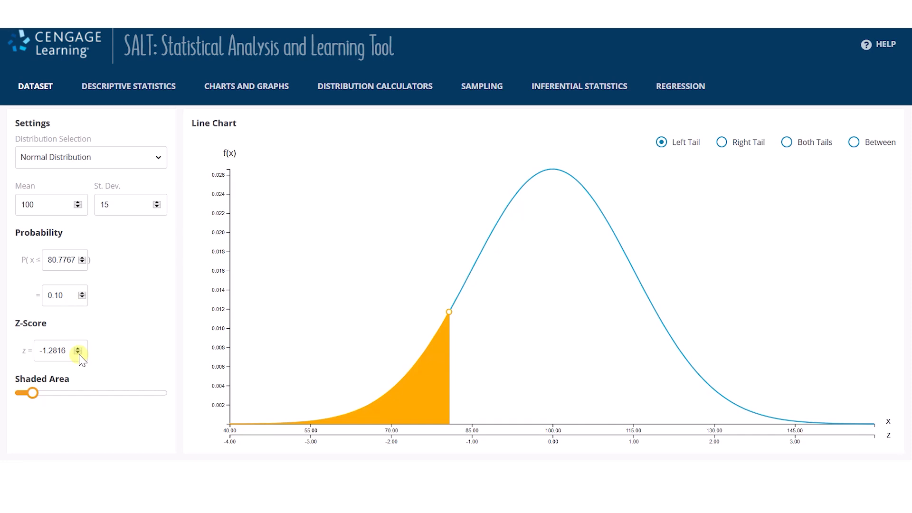
{"action": "left_click_drag", "start_coordinate": [31, 393], "coordinate": [38, 394]}
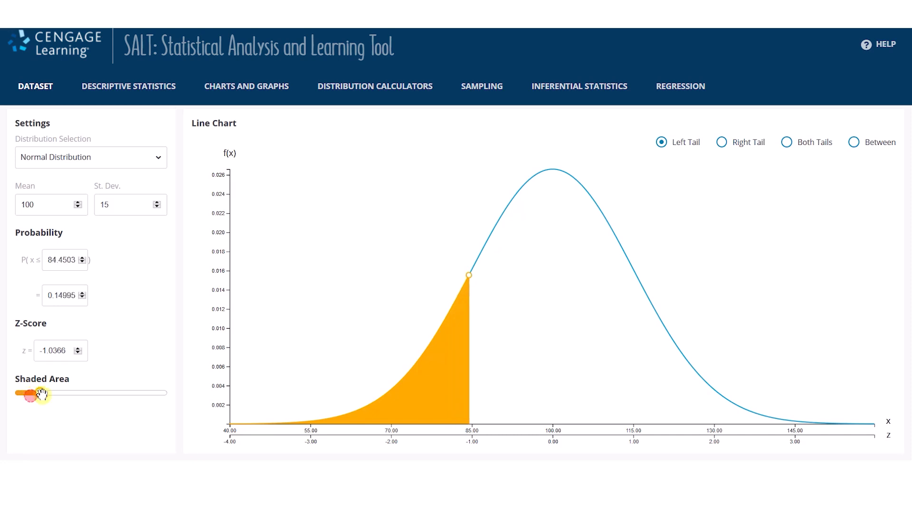
{"action": "left_click_drag", "start_coordinate": [39, 394], "coordinate": [126, 389]}
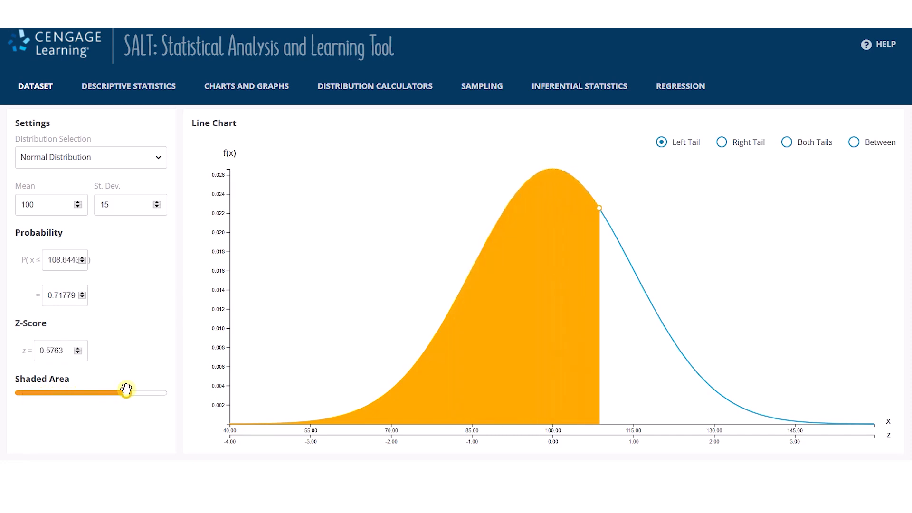
{"action": "left_click_drag", "start_coordinate": [124, 392], "coordinate": [81, 392]}
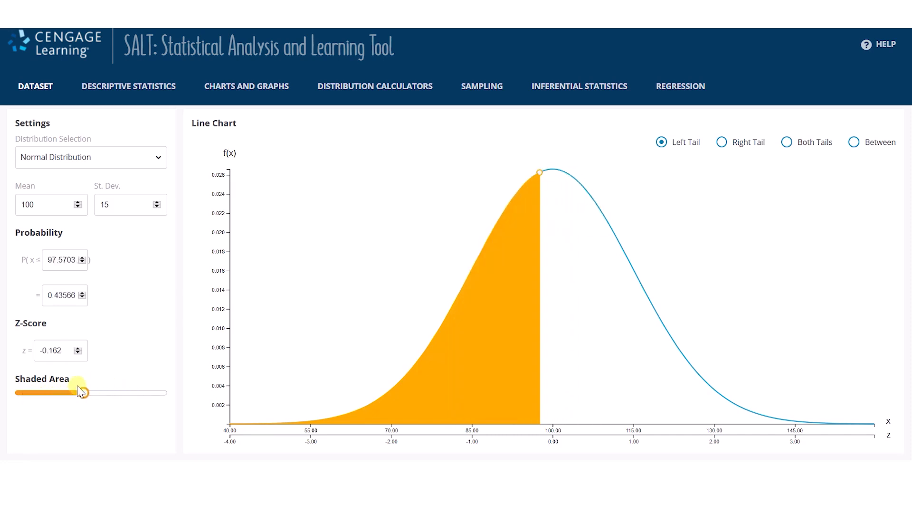
{"action": "left_click_drag", "start_coordinate": [81, 392], "coordinate": [32, 391]}
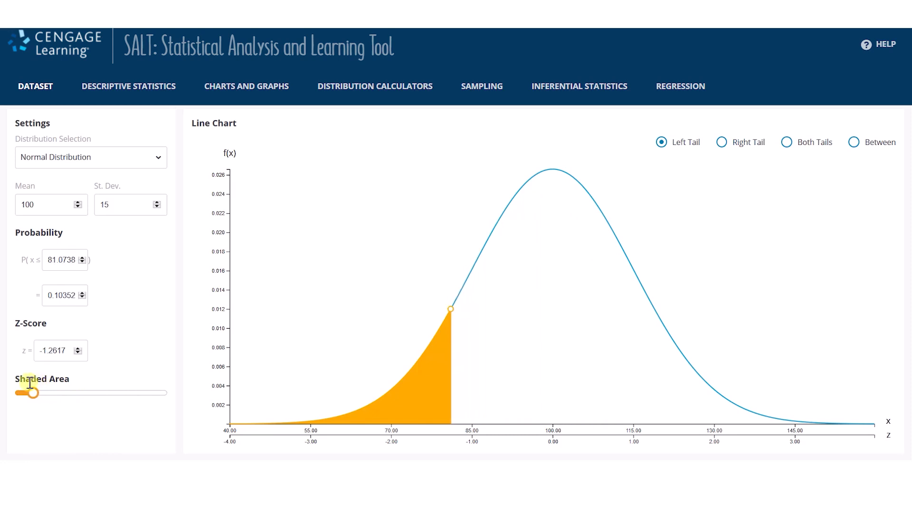
{"action": "left_click_drag", "start_coordinate": [33, 393], "coordinate": [98, 392]}
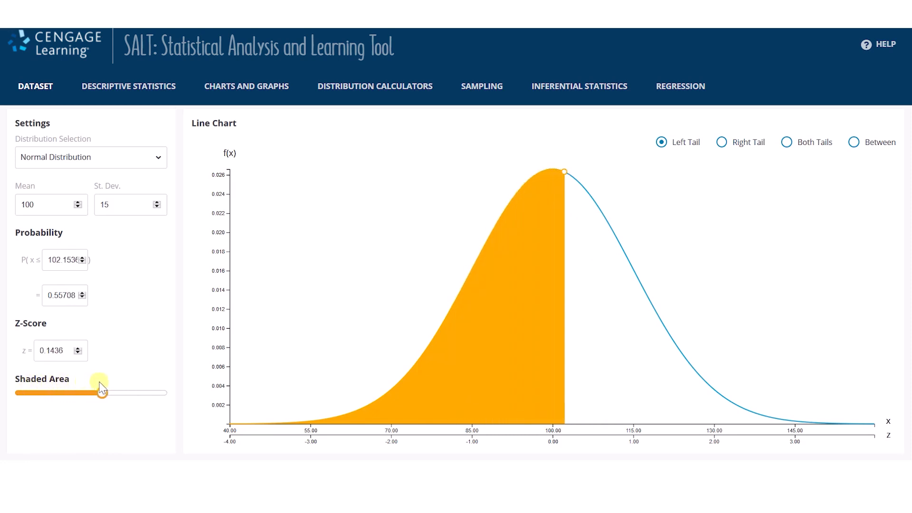
{"action": "left_click_drag", "start_coordinate": [100, 392], "coordinate": [124, 391]}
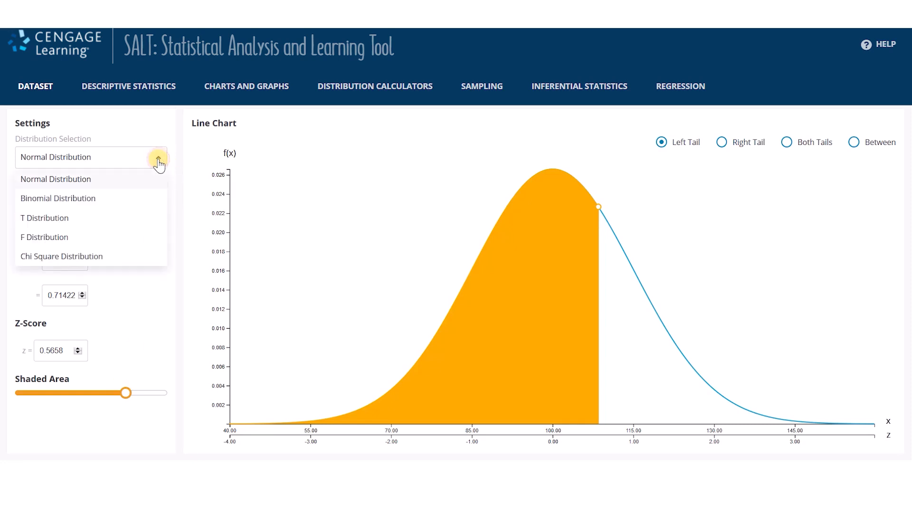
- Use a t distribution with 19 df, both tails totalling 0.05, cutoffs ±2.093
{"action": "left_click", "coordinate": [44, 218]}
{"action": "type", "text": "19"}
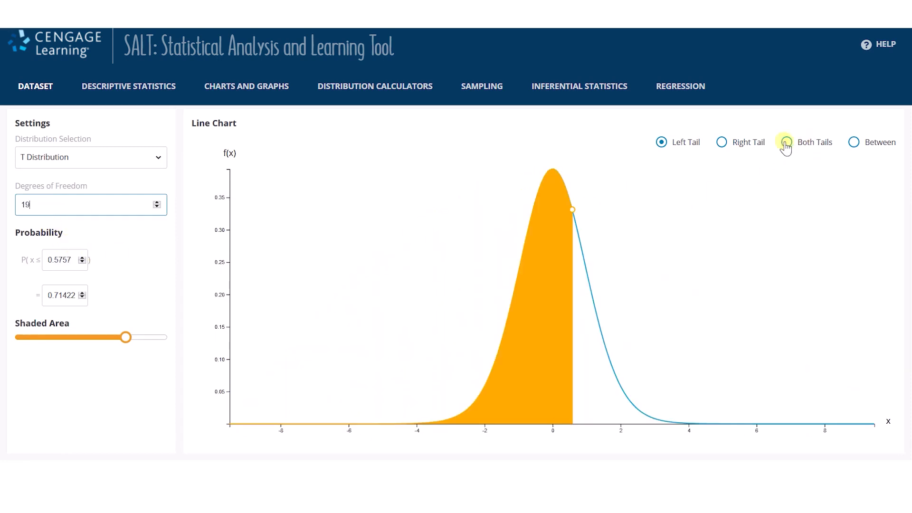
{"action": "left_click", "coordinate": [785, 141]}
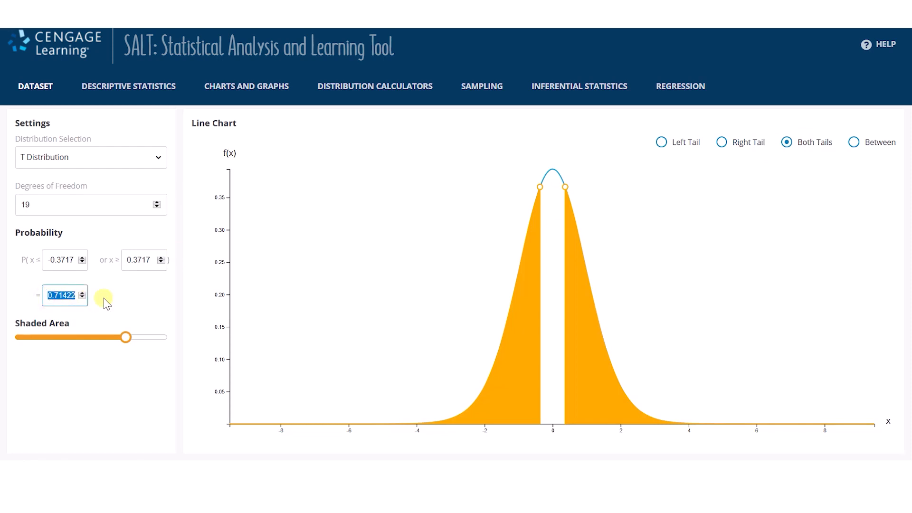
{"action": "left_click_drag", "start_coordinate": [125, 337], "coordinate": [24, 337]}
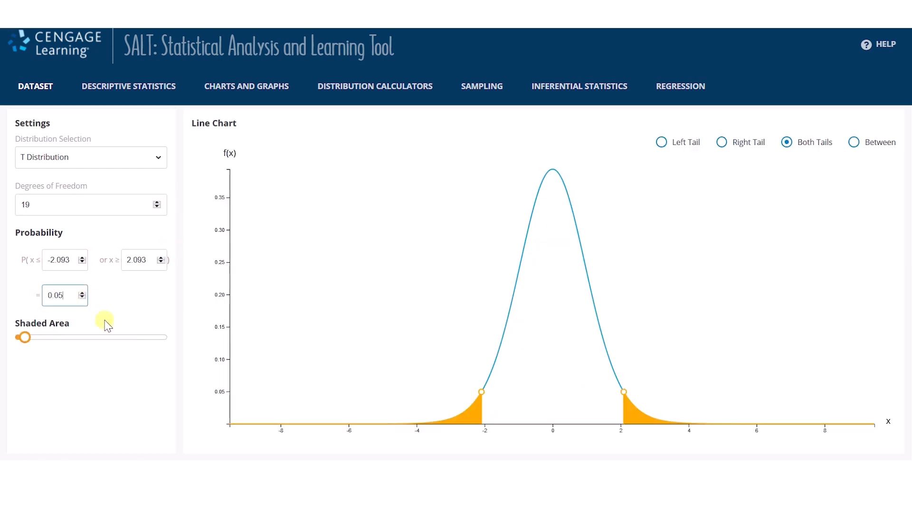
{"action": "mouse_move", "coordinate": [141, 281]}
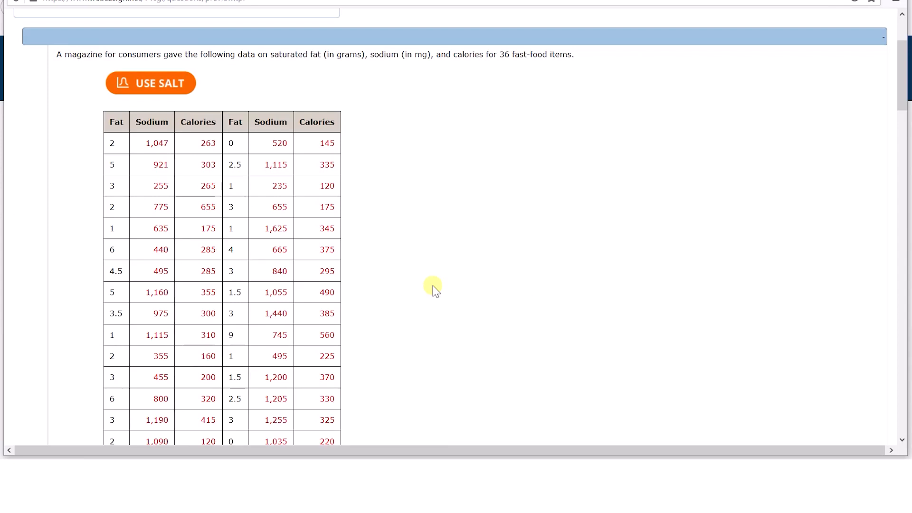
- Scroll through the 36-item fat, sodium and calories table and scatterplot questions
{"action": "scroll", "scroll_direction": "down", "scroll_amount": 3}
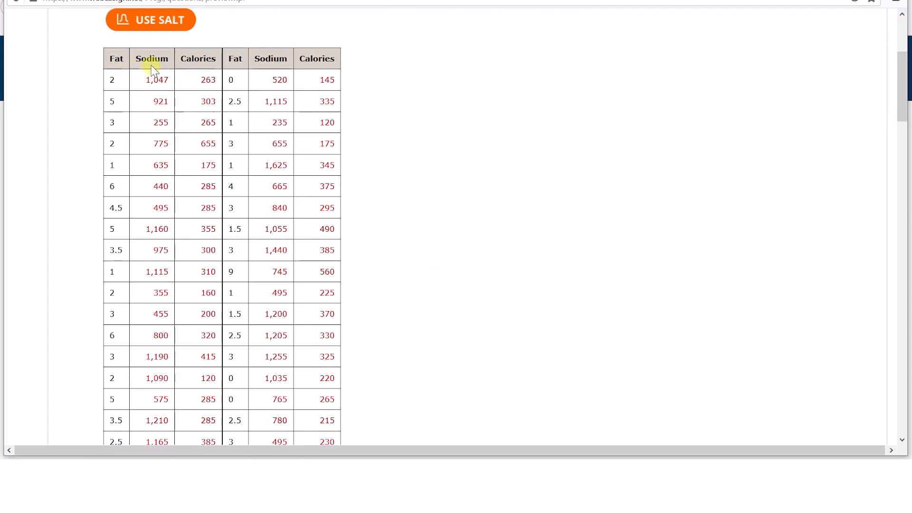
{"action": "mouse_move", "coordinate": [207, 68]}
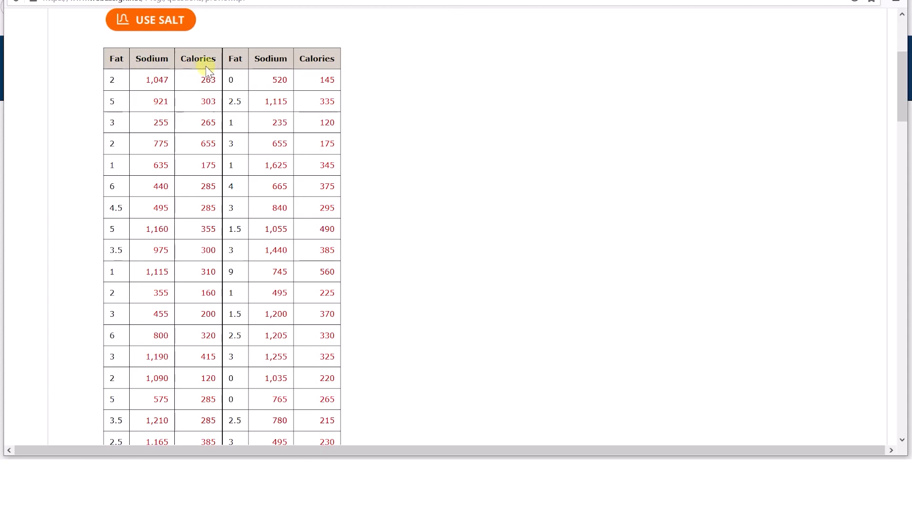
{"action": "mouse_move", "coordinate": [357, 139]}
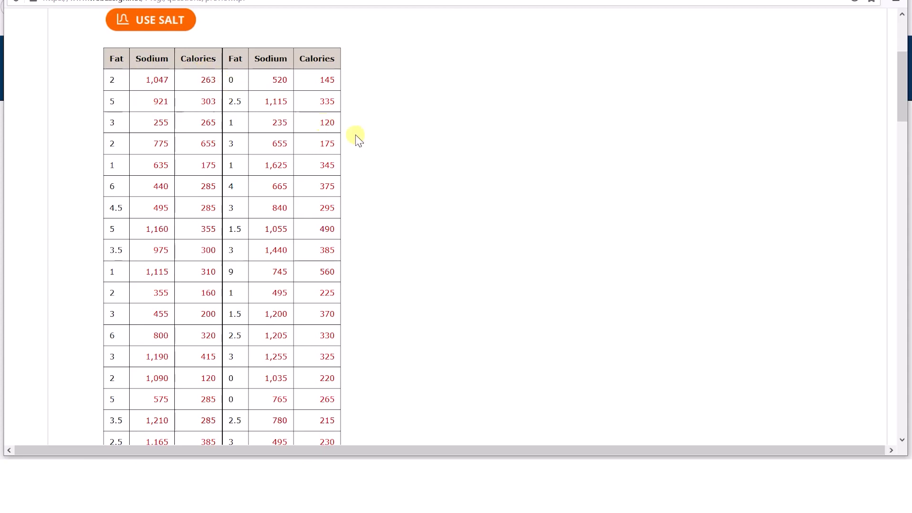
{"action": "scroll", "scroll_direction": "down", "scroll_amount": 3}
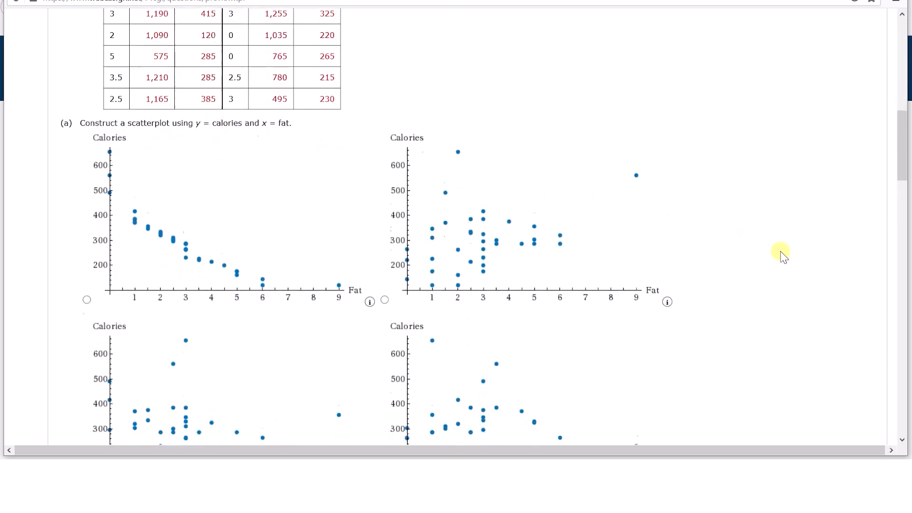
{"action": "scroll", "scroll_direction": "down", "scroll_amount": 3}
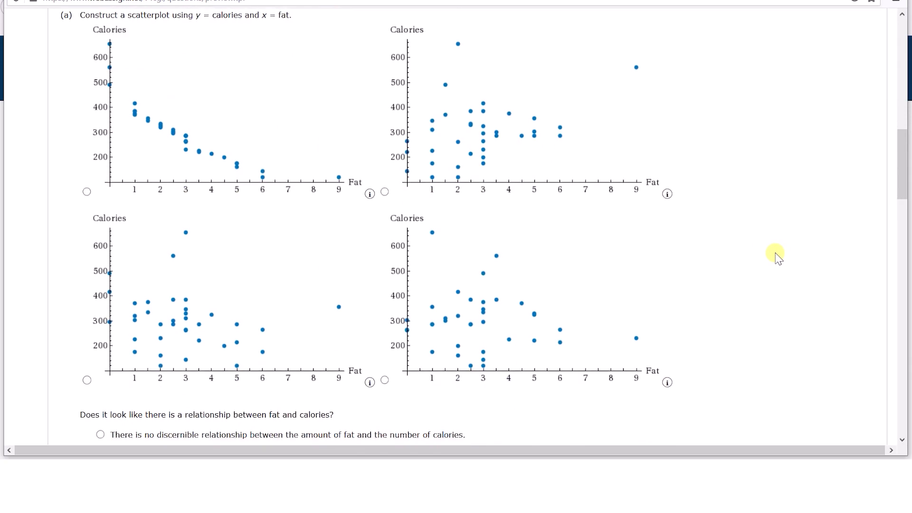
{"action": "scroll", "scroll_direction": "down", "scroll_amount": 3}
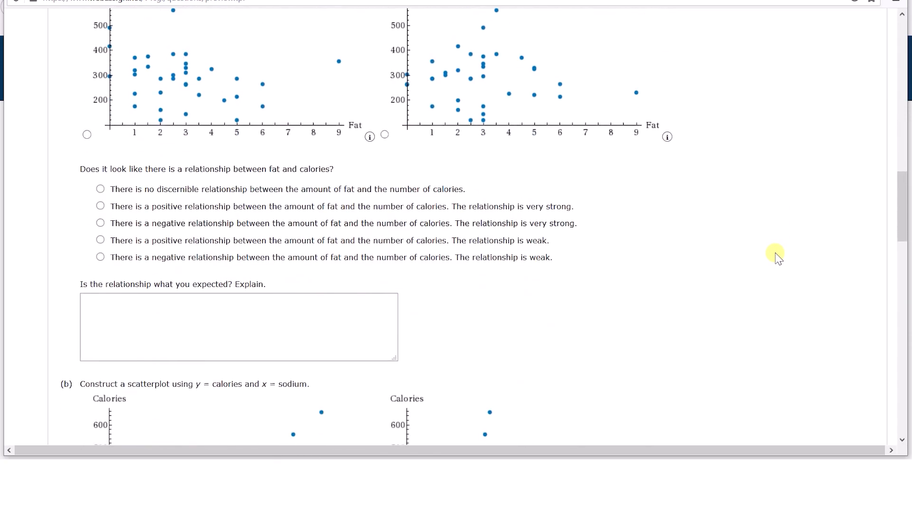
{"action": "scroll", "scroll_direction": "down", "scroll_amount": 3}
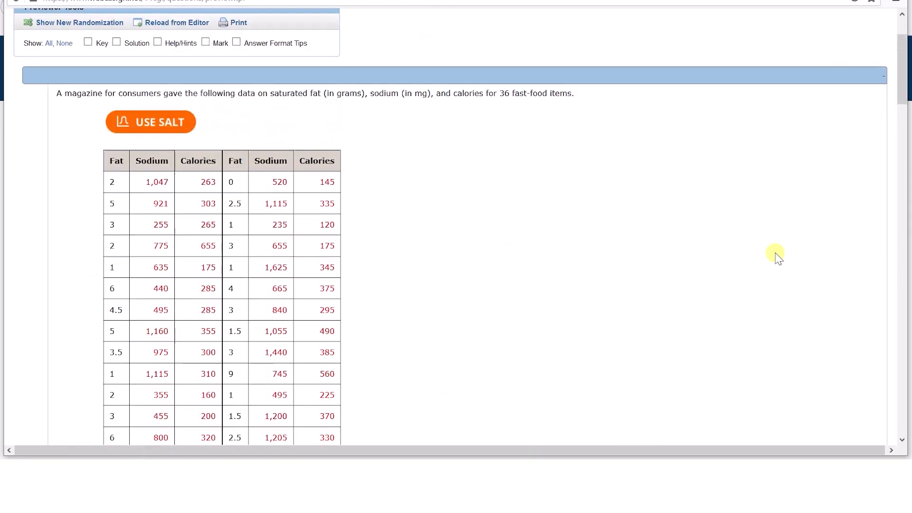
{"action": "scroll", "scroll_direction": "down", "scroll_amount": 3}
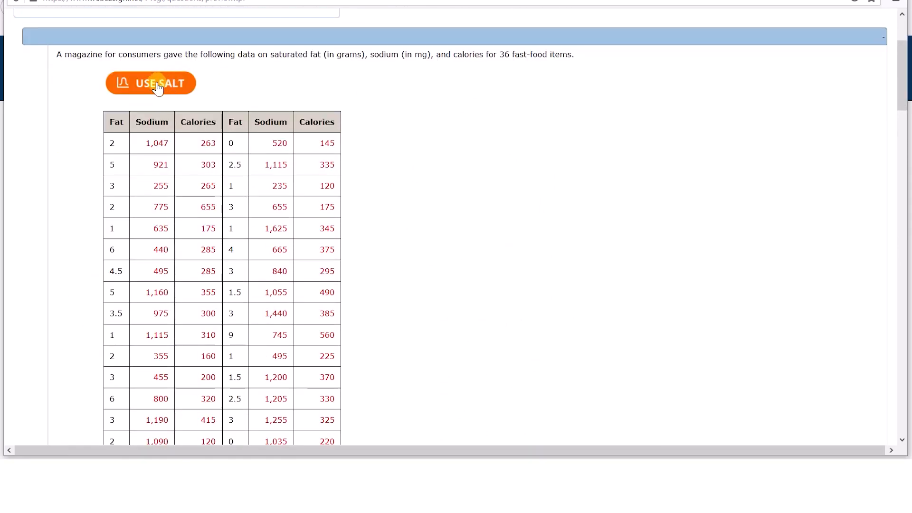
- Transfer the WebAssign fast-food data to SALT and view its 36-row Fat, Sodium, Calories dataset
{"action": "left_click", "coordinate": [151, 82]}
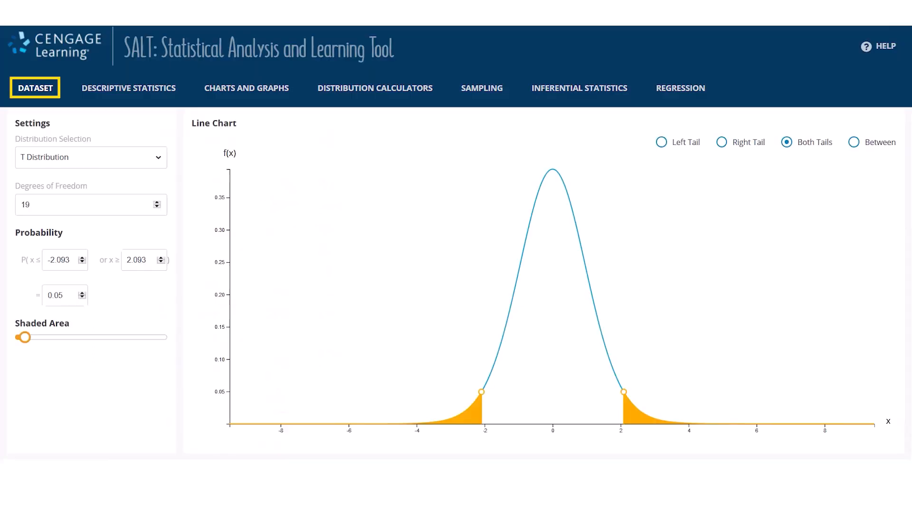
{"action": "left_click", "coordinate": [34, 88]}
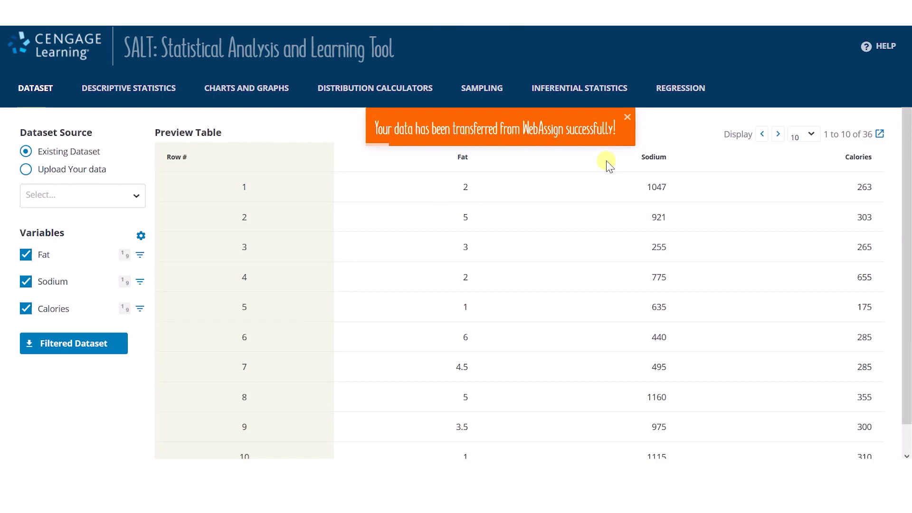
{"action": "left_click", "coordinate": [627, 117]}
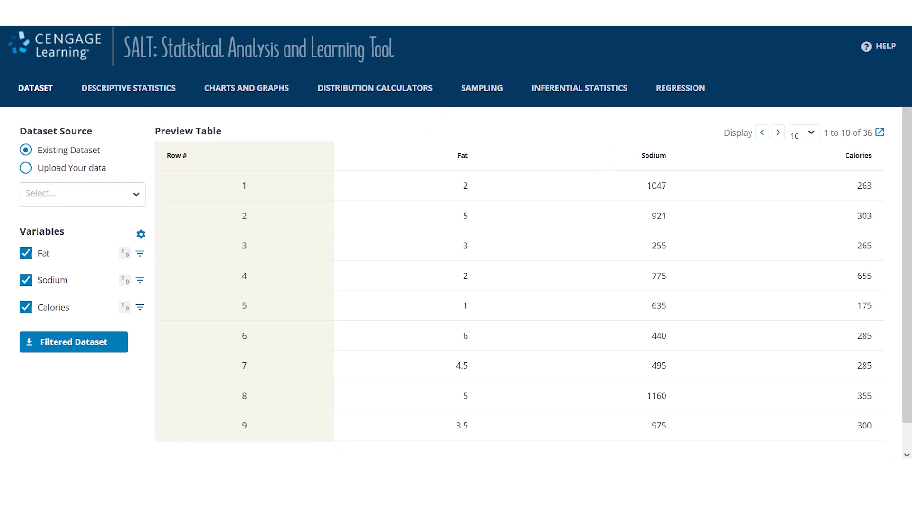
{"action": "mouse_move", "coordinate": [245, 88]}
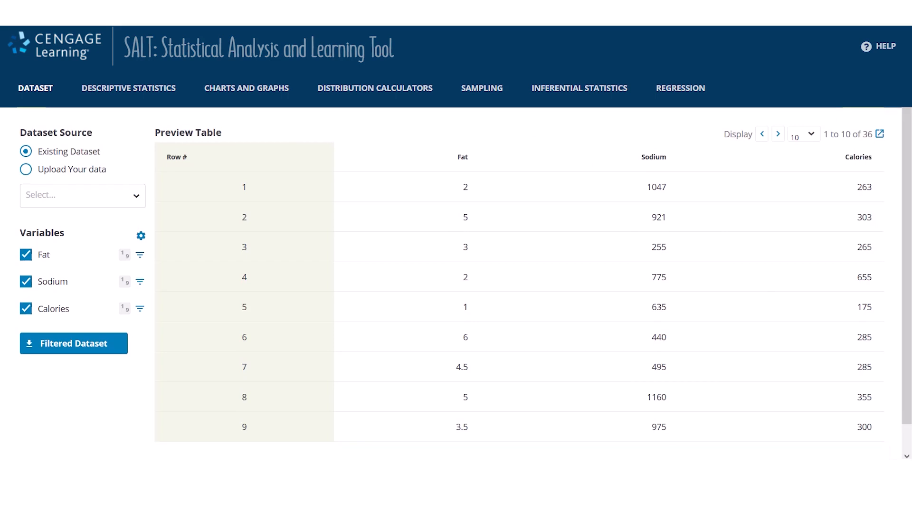
- Regress Calories on Sodium, plot residuals, and view the summary (correlation 0.3959, R² 0.1567)
{"action": "left_click", "coordinate": [679, 88]}
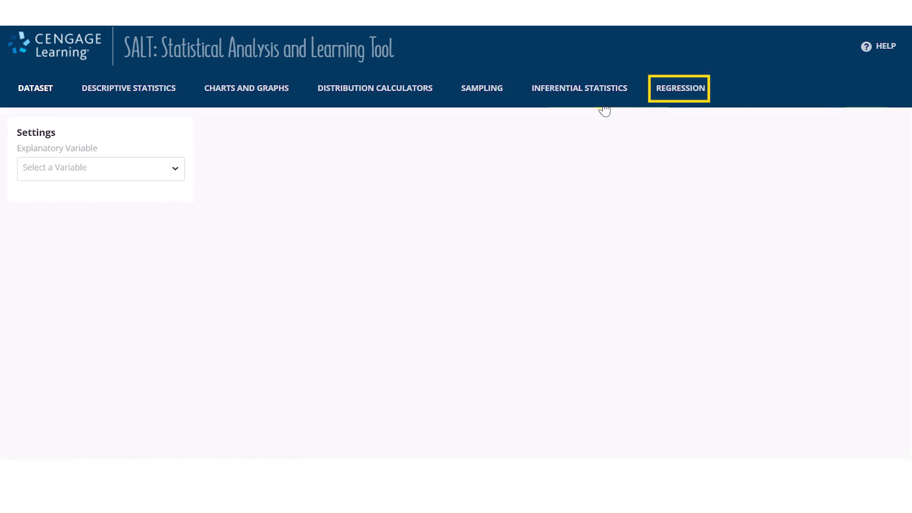
{"action": "left_click", "coordinate": [100, 168]}
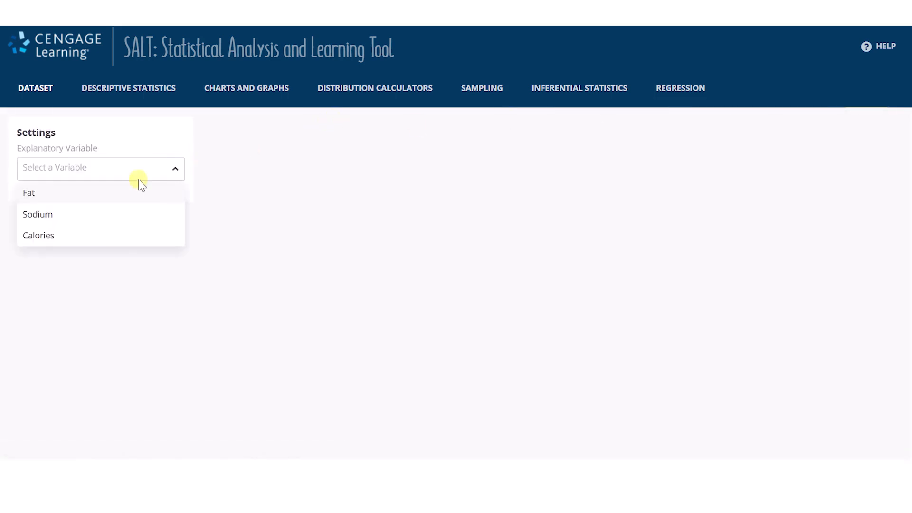
{"action": "left_click", "coordinate": [37, 214]}
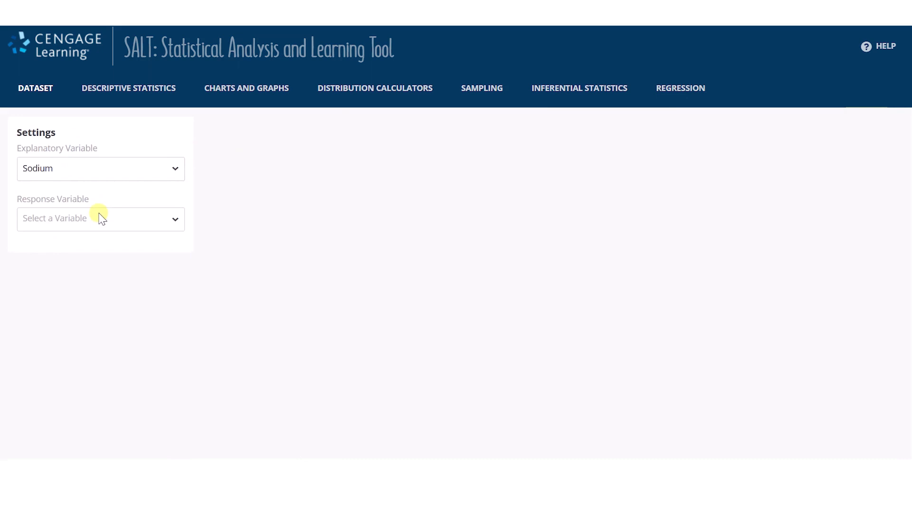
{"action": "left_click", "coordinate": [100, 218]}
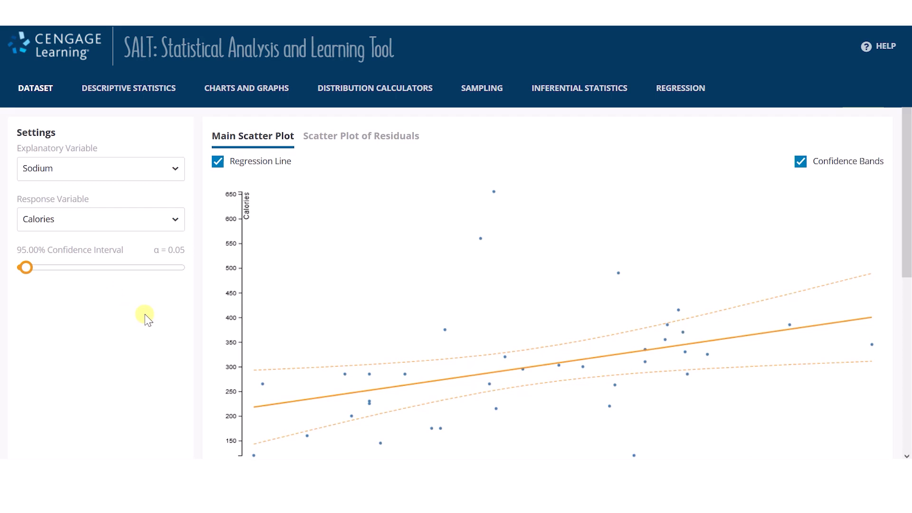
{"action": "scroll", "scroll_direction": "down", "scroll_amount": 3}
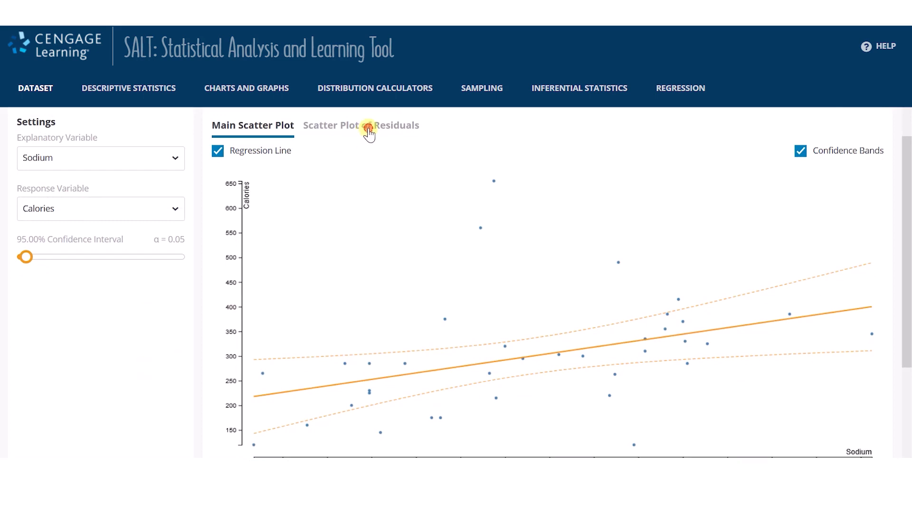
{"action": "left_click", "coordinate": [360, 125]}
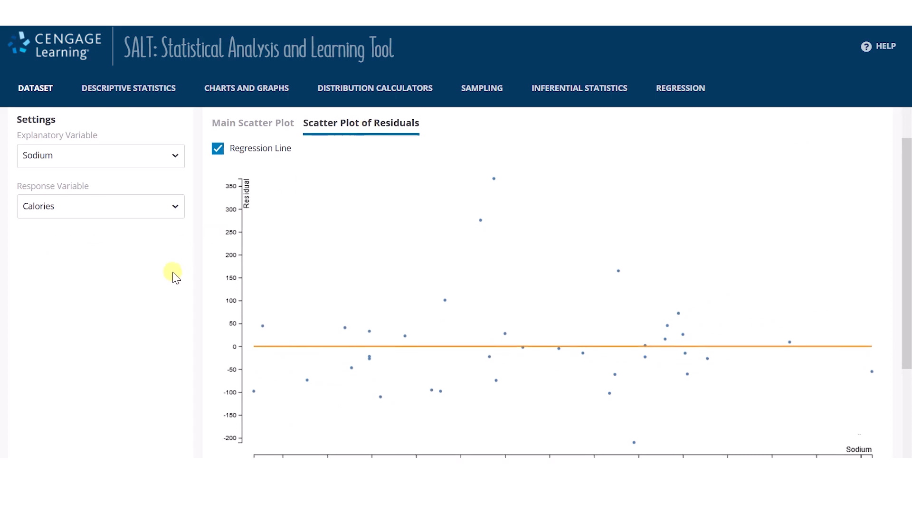
{"action": "scroll", "scroll_direction": "down", "scroll_amount": 3}
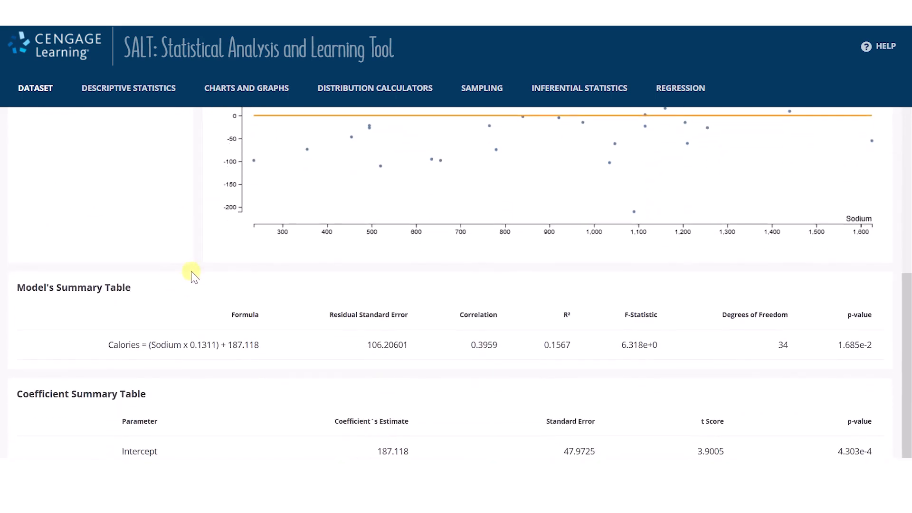
{"action": "mouse_move", "coordinate": [227, 363]}
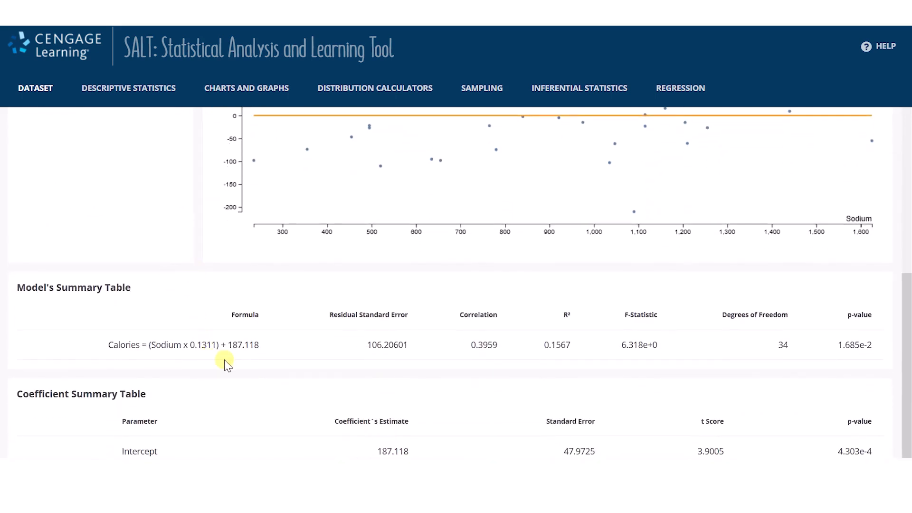